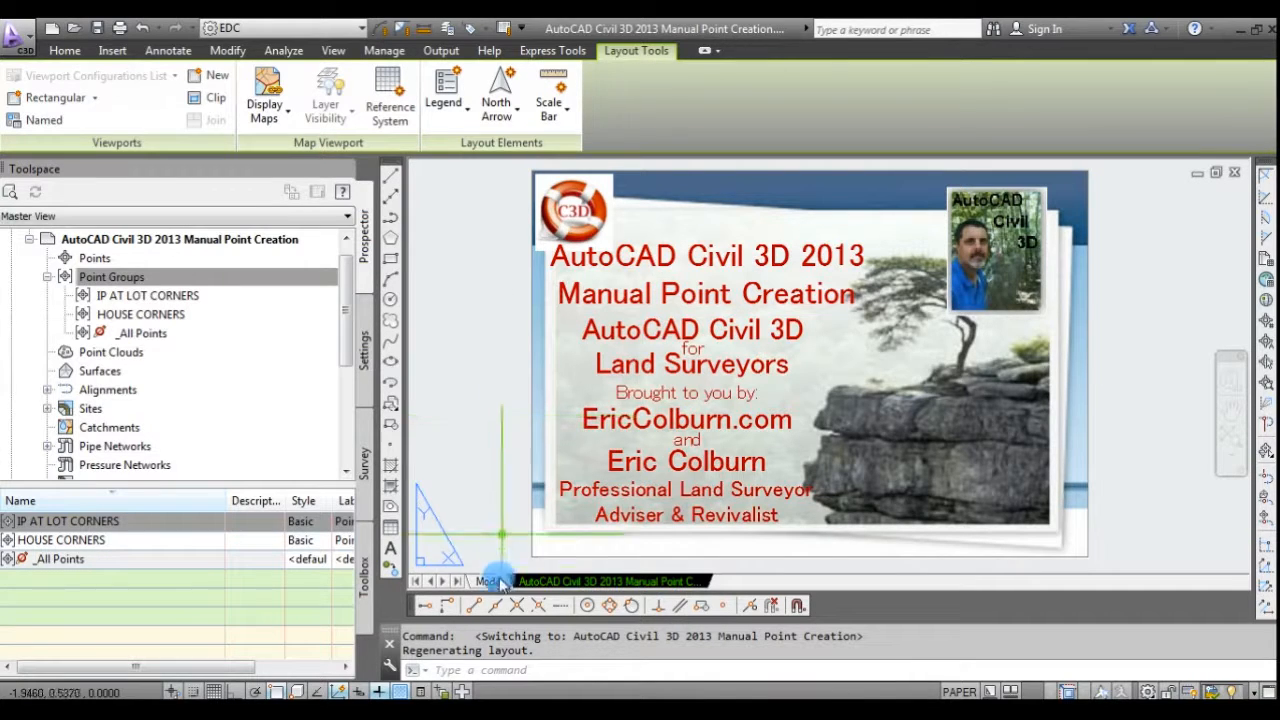
Switch the Maple Street parcel drawing from the title layout to model space.
{"action": "left_click", "coordinate": [488, 581]}
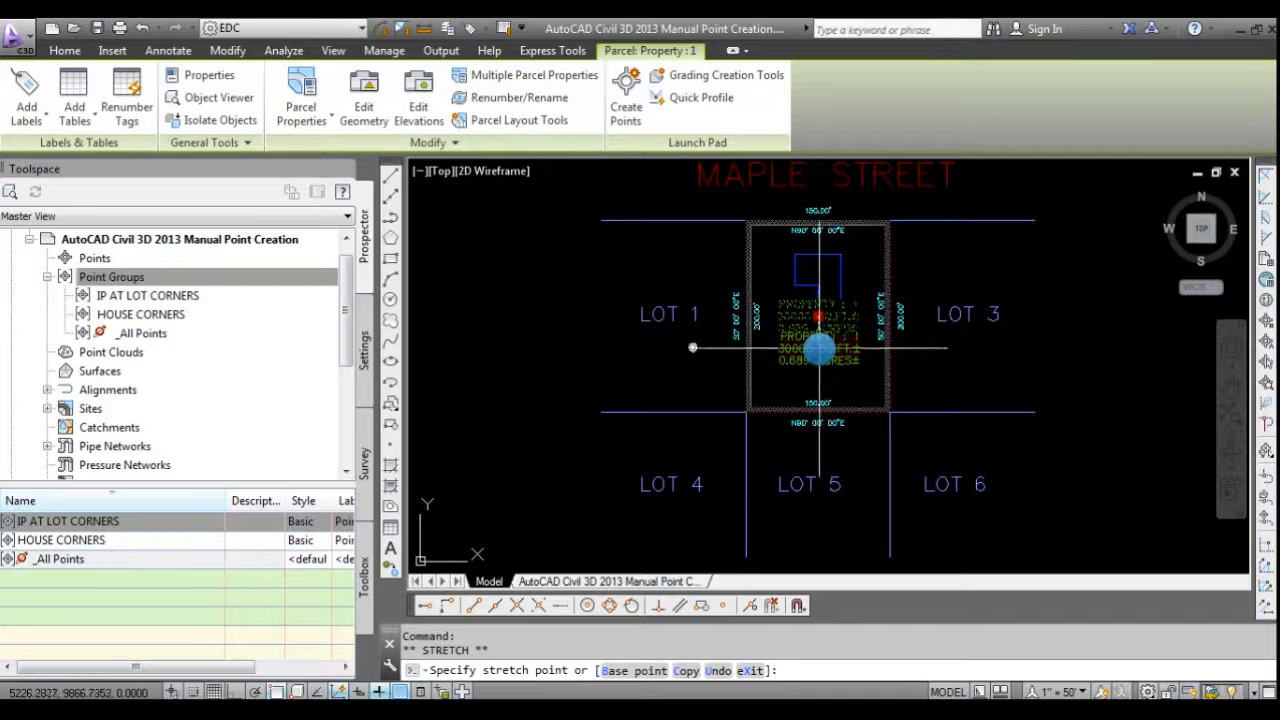
{"action": "left_click_drag", "start_coordinate": [820, 348], "coordinate": [1070, 332]}
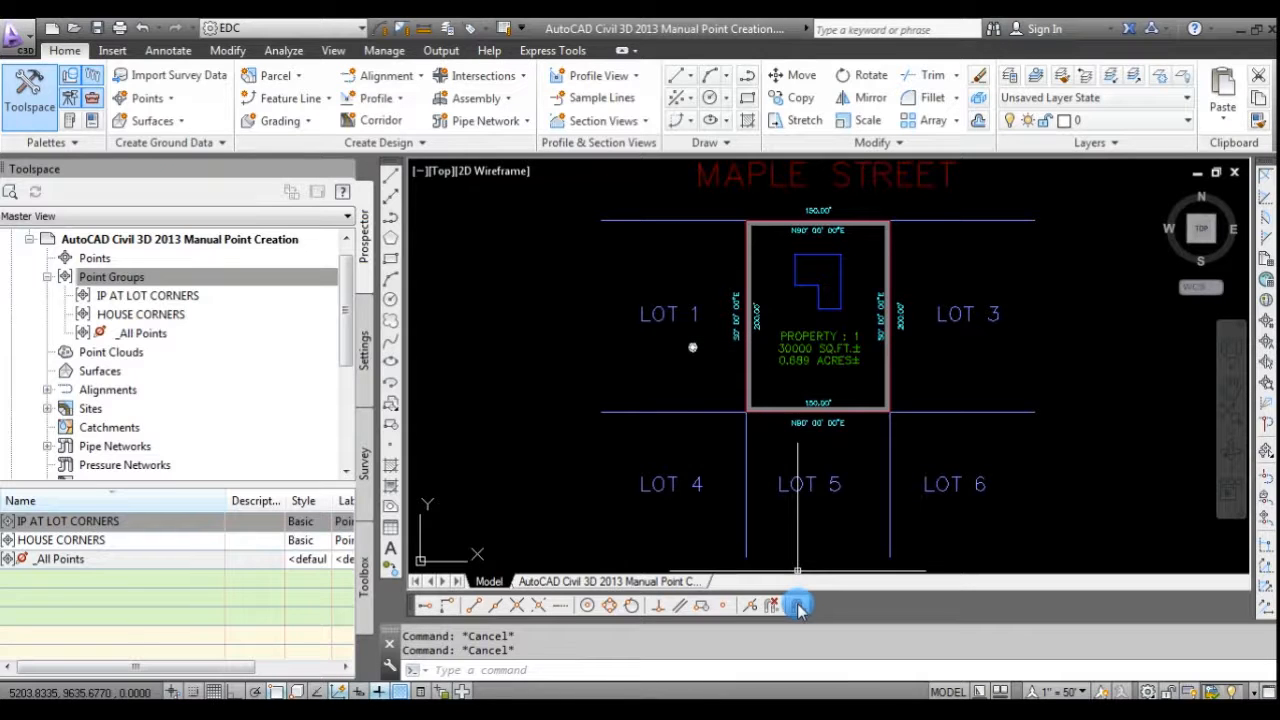
Enable Endpoint and Node object snaps in Drafting Settings and confirm with OK.
{"action": "left_click", "coordinate": [797, 604]}
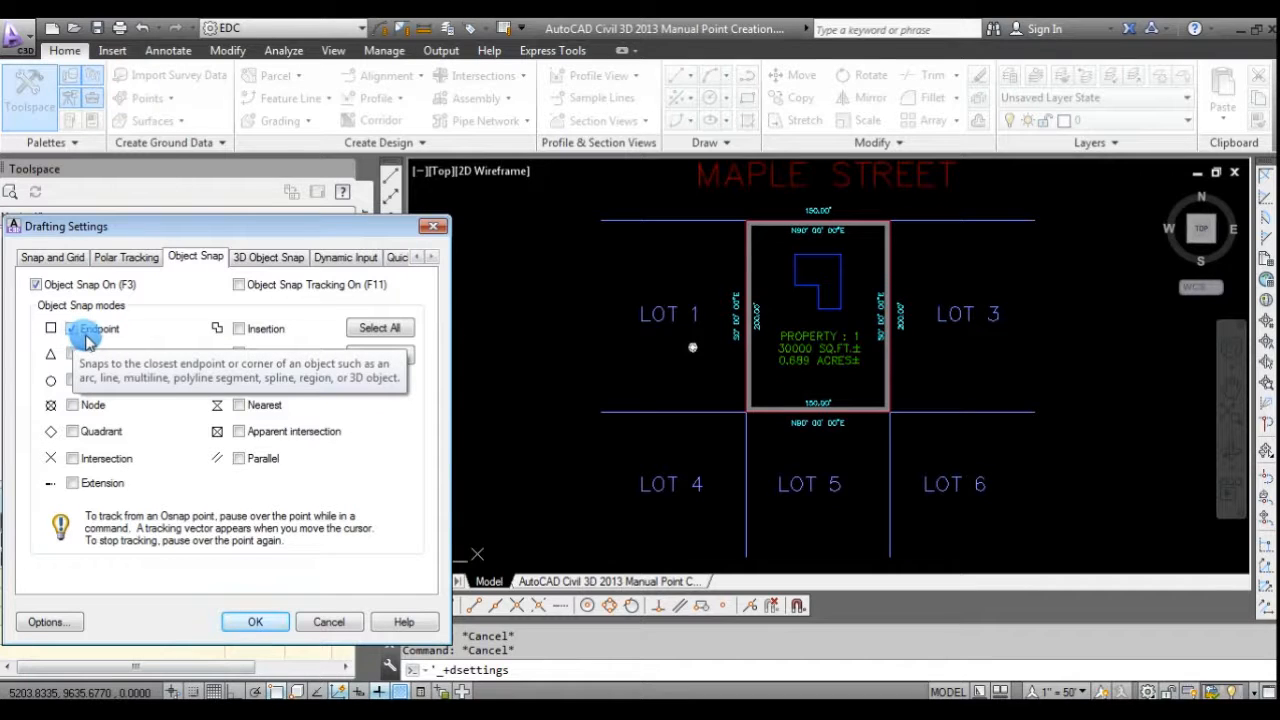
{"action": "left_click", "coordinate": [51, 328]}
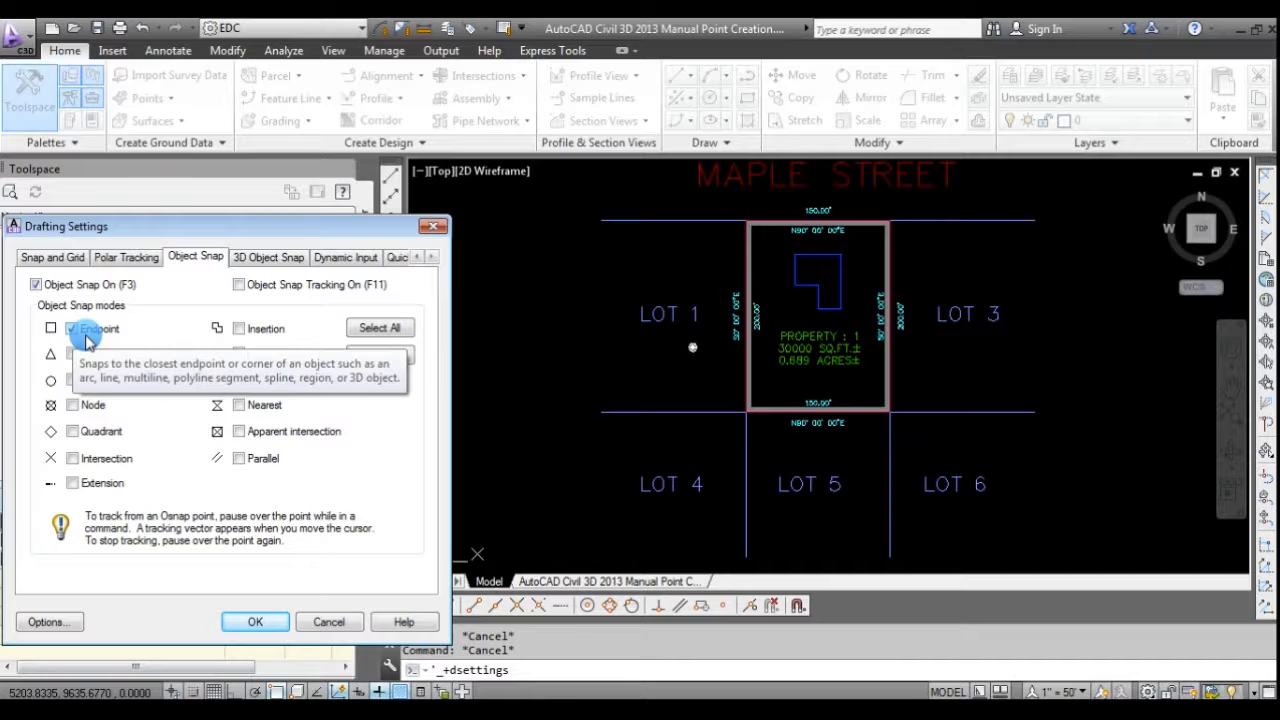
{"action": "left_click", "coordinate": [71, 328]}
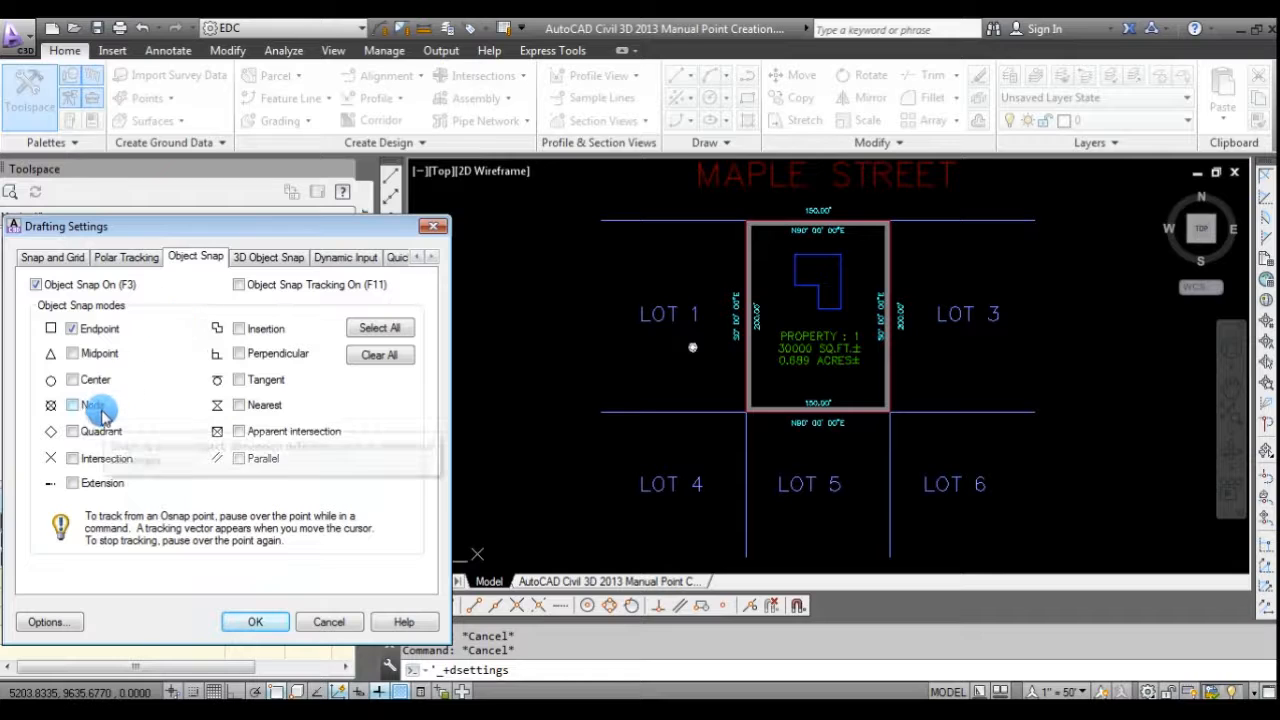
{"action": "mouse_move", "coordinate": [95, 405]}
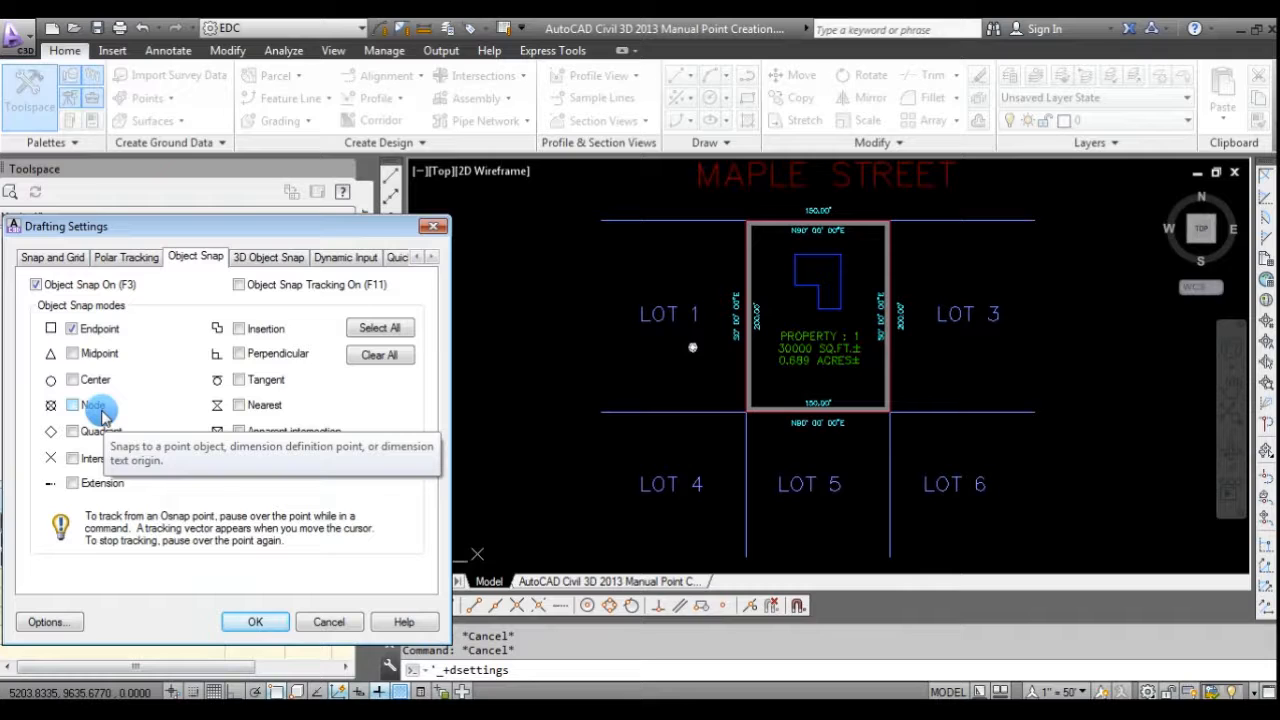
{"action": "left_click", "coordinate": [72, 379]}
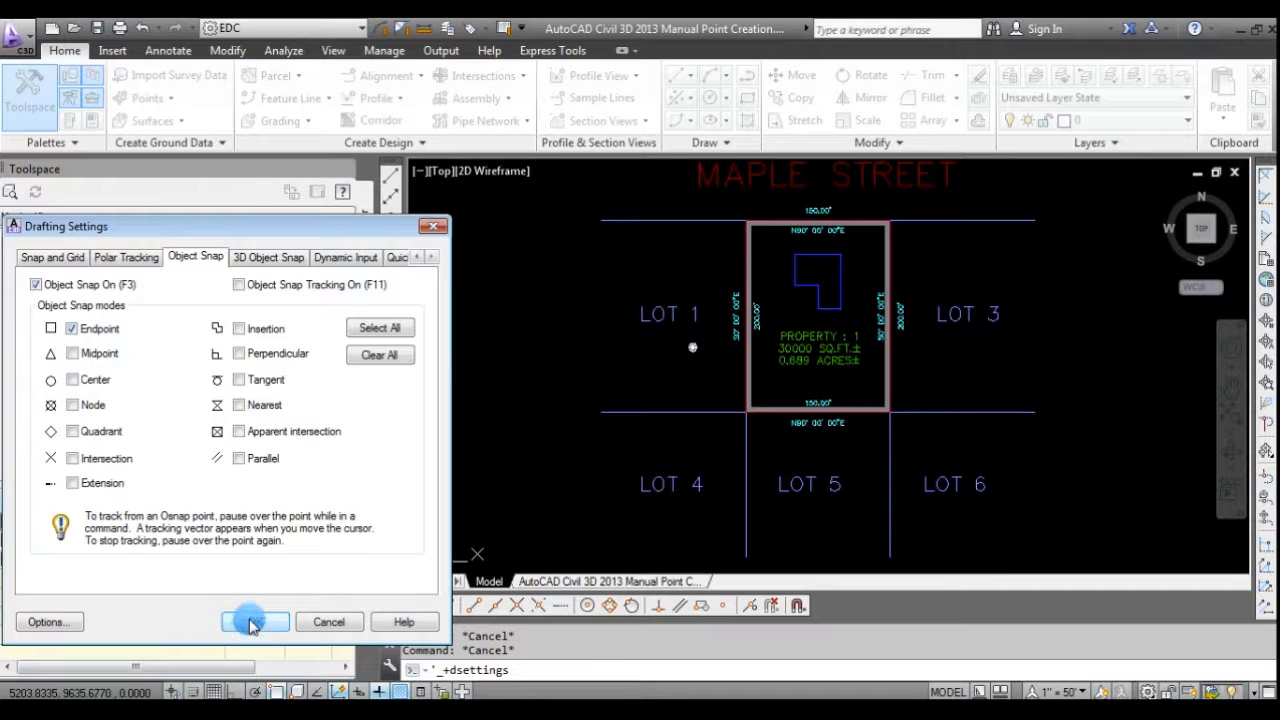
{"action": "left_click", "coordinate": [255, 621]}
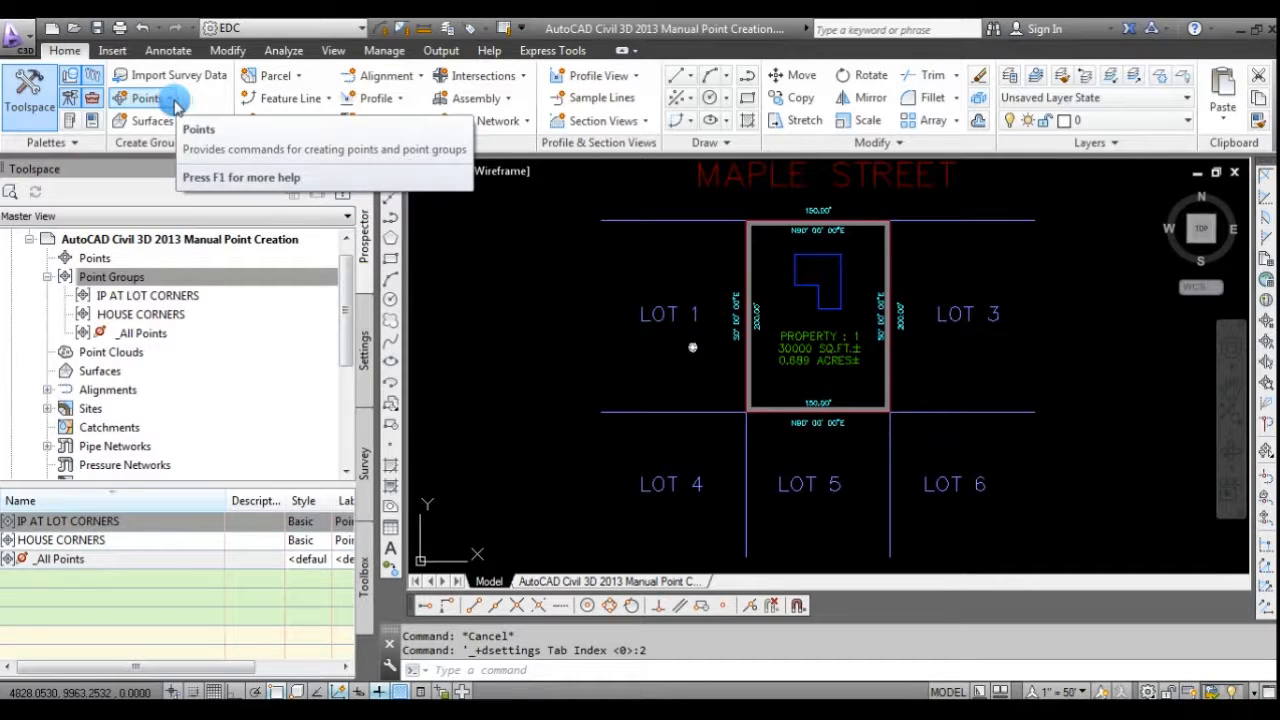
Bring up the Create Points toolbar from the Home tab's Points menu.
{"action": "left_click", "coordinate": [147, 97]}
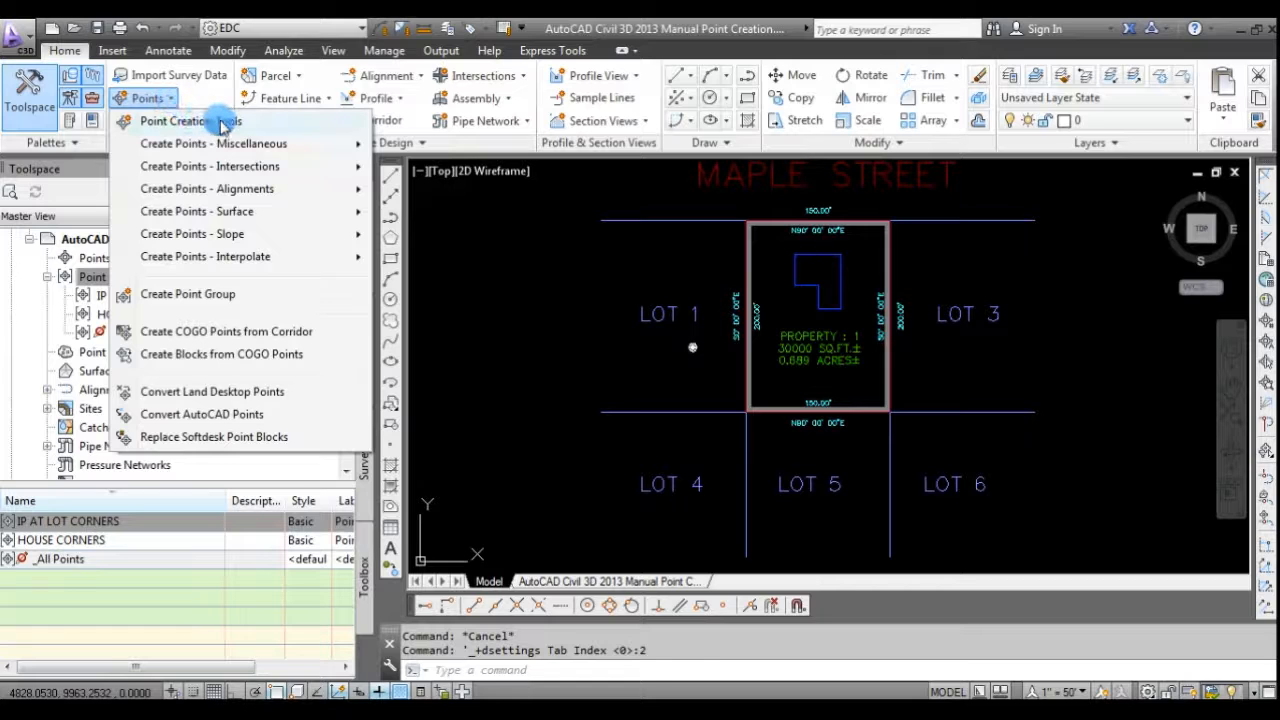
{"action": "left_click", "coordinate": [191, 120]}
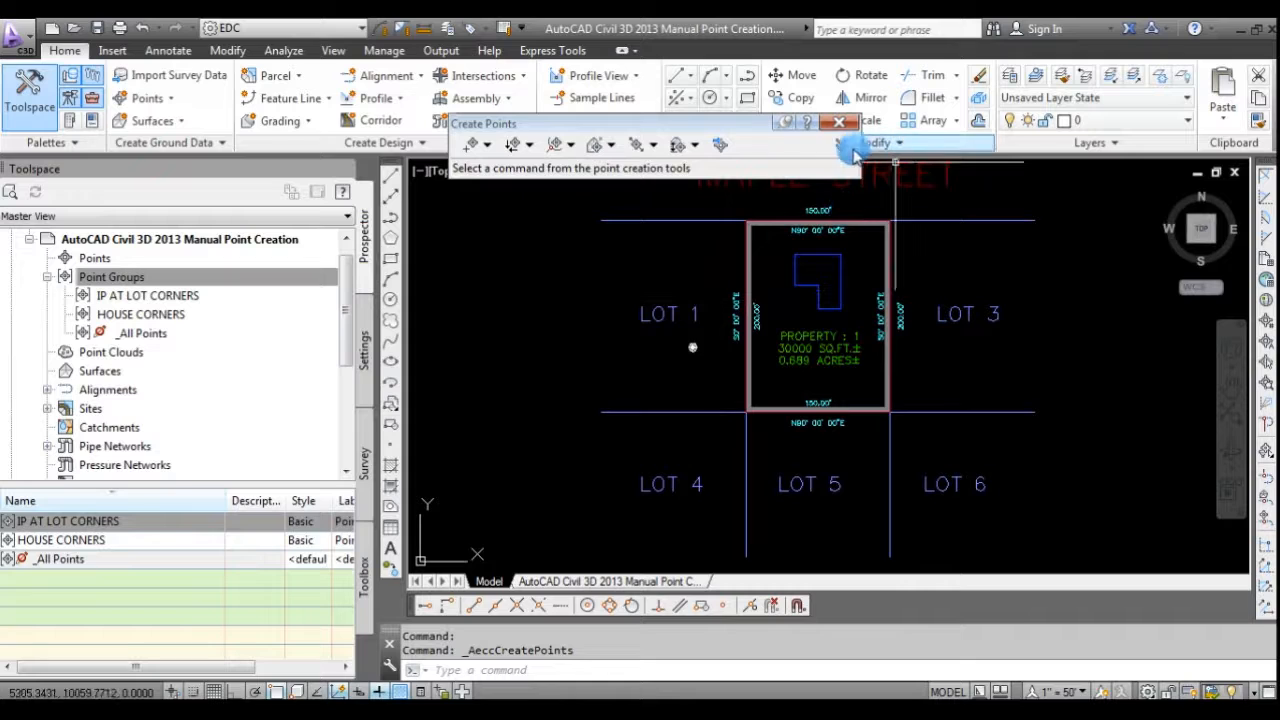
{"action": "mouse_move", "coordinate": [840, 148]}
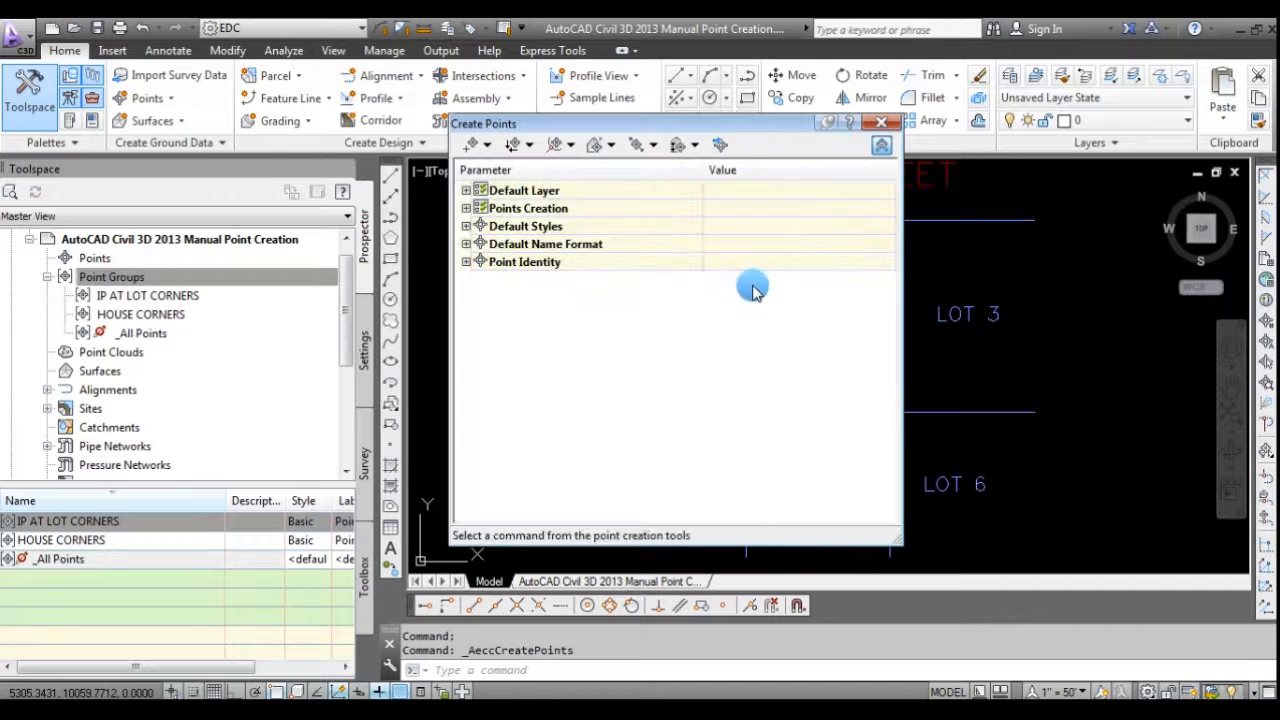
{"action": "mouse_move", "coordinate": [695, 375]}
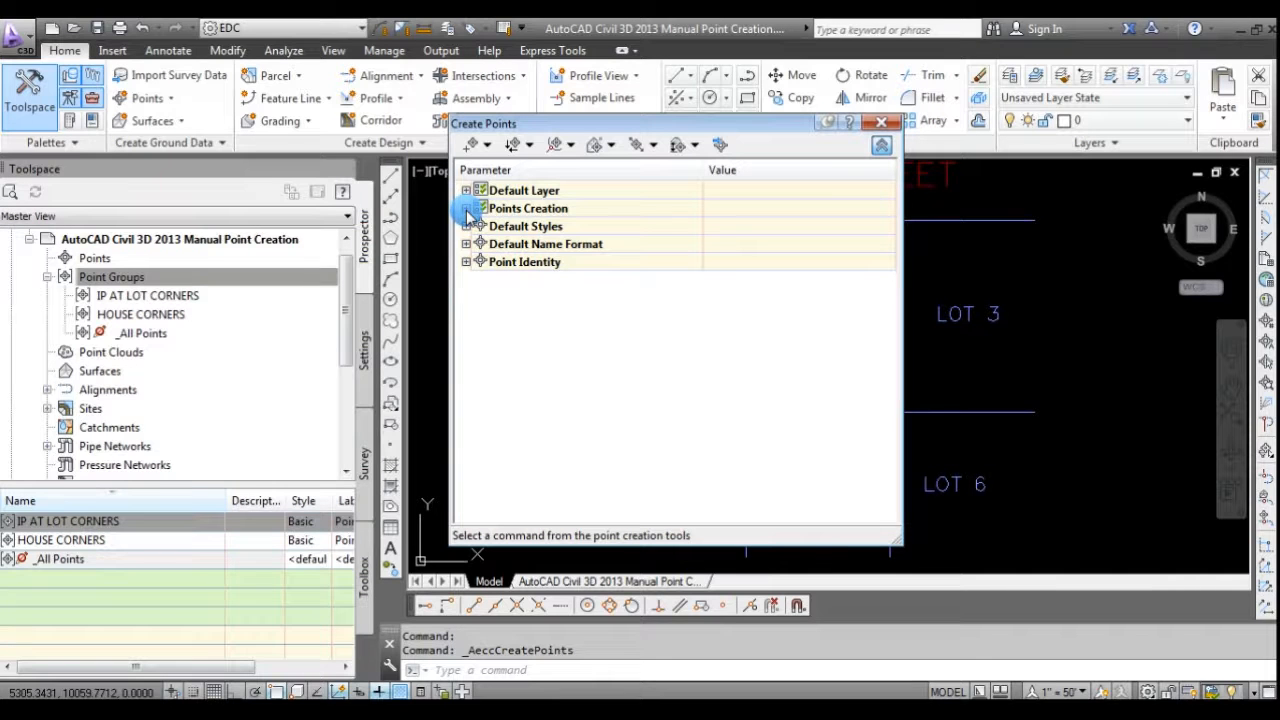
Set Prompt For Elevations to Automatic under Points Creation.
{"action": "left_click", "coordinate": [467, 208]}
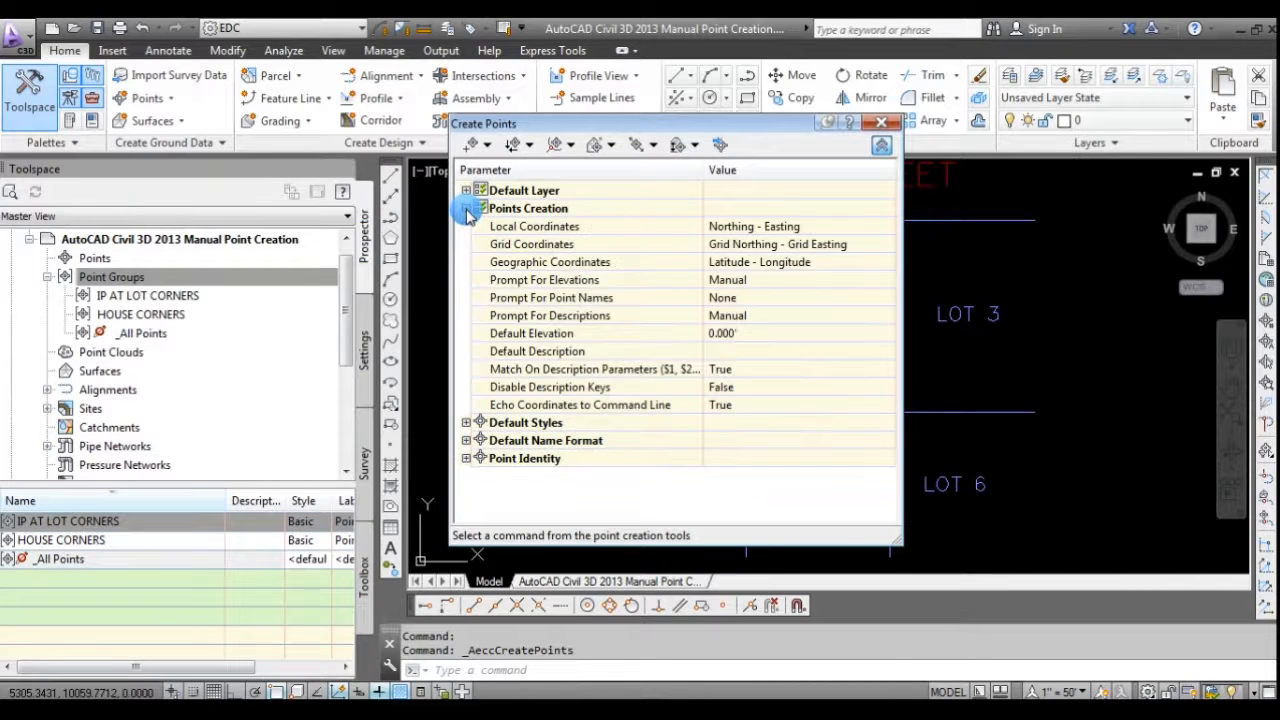
{"action": "mouse_move", "coordinate": [685, 358]}
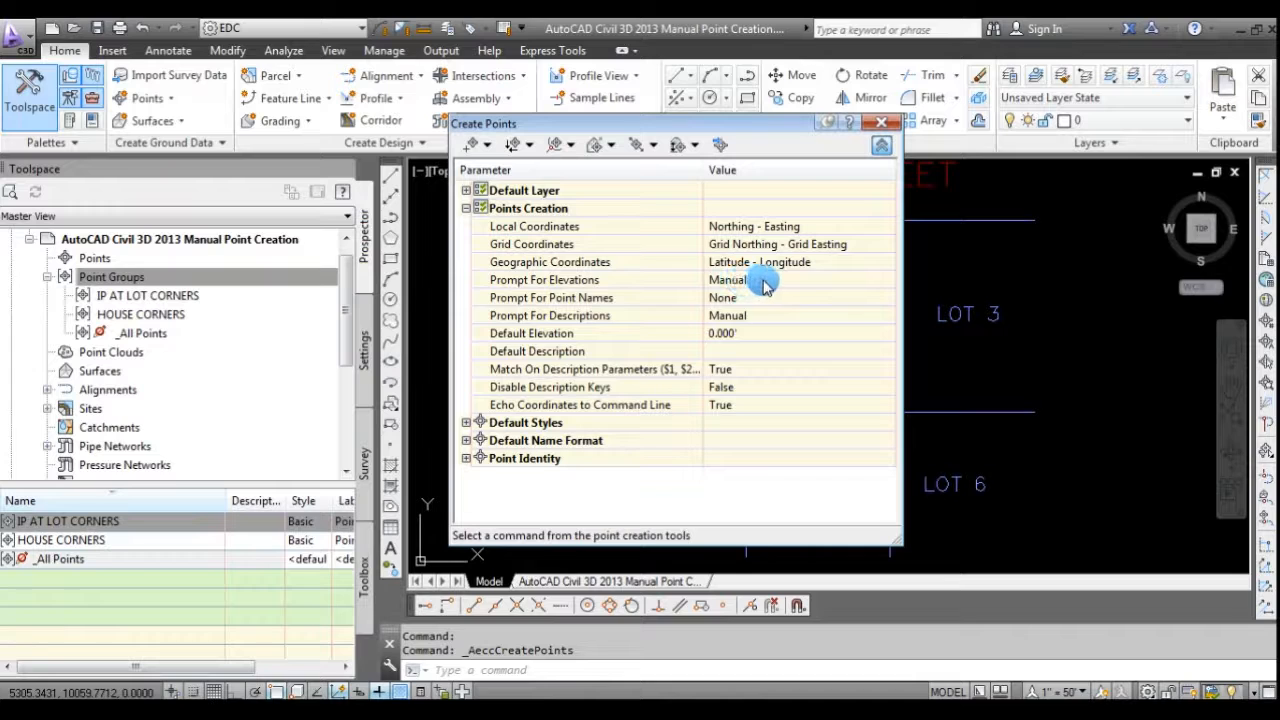
{"action": "left_click", "coordinate": [887, 279]}
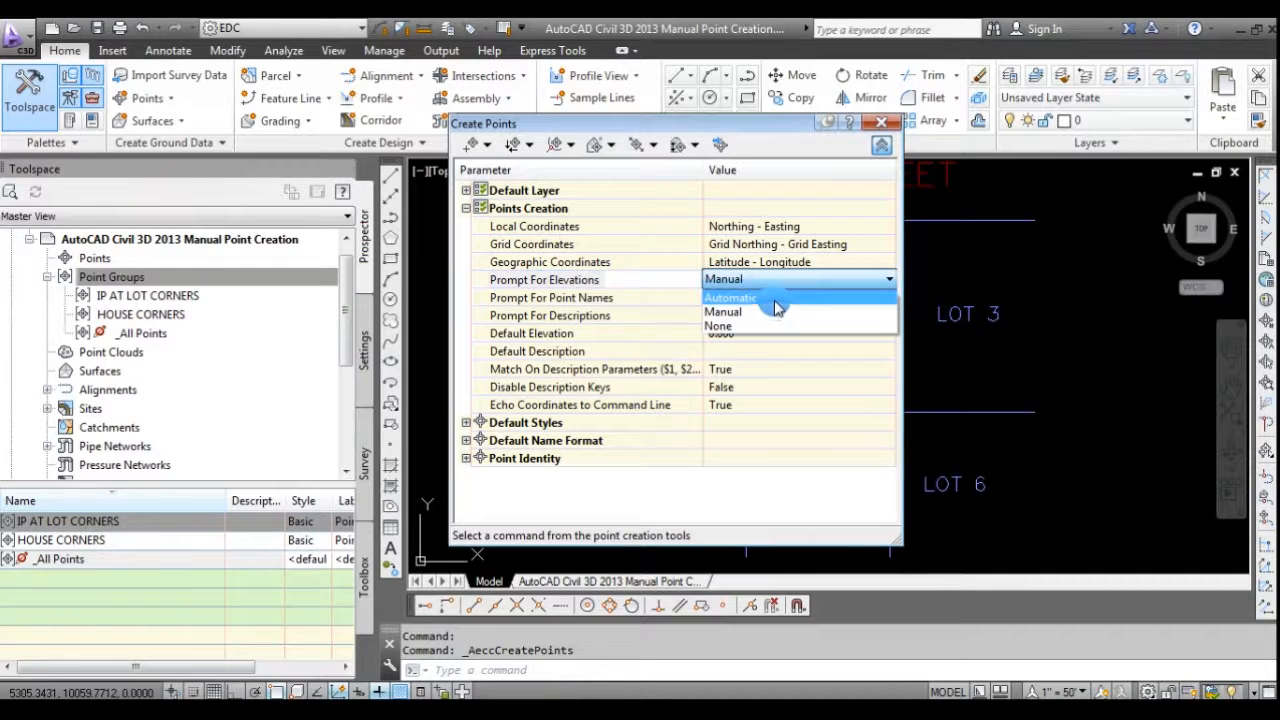
{"action": "mouse_move", "coordinate": [770, 326]}
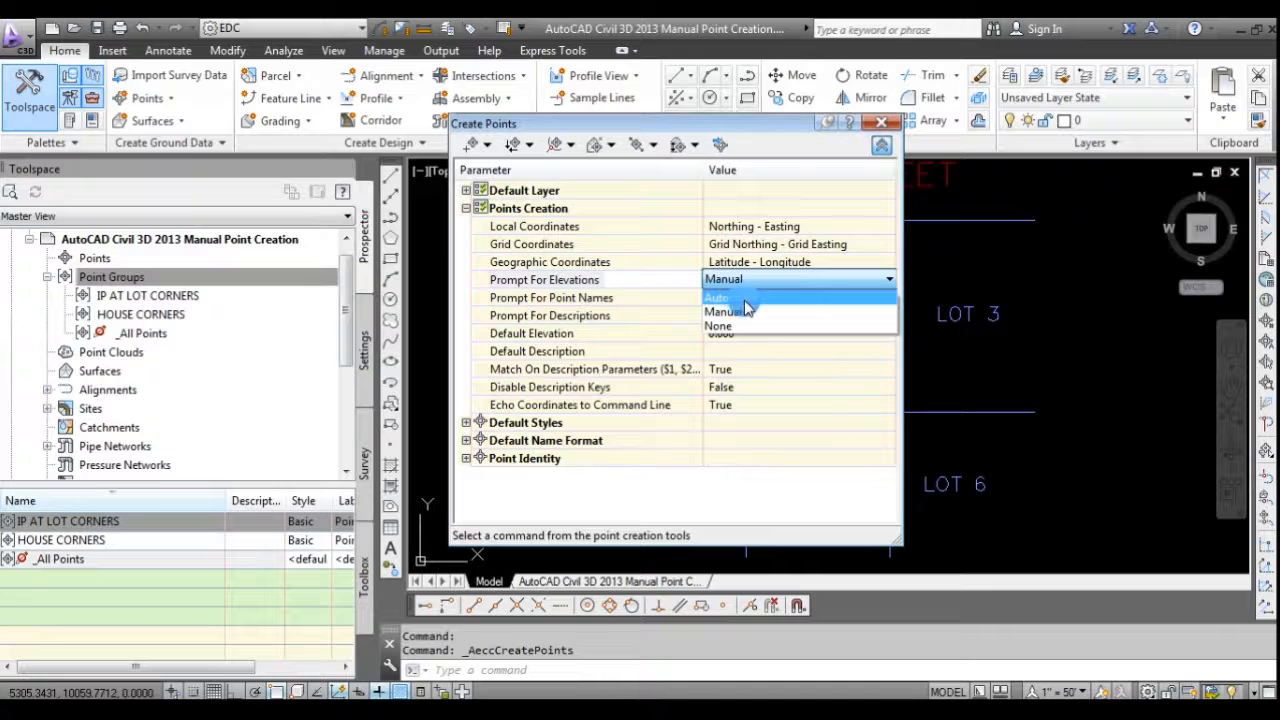
{"action": "left_click", "coordinate": [718, 297]}
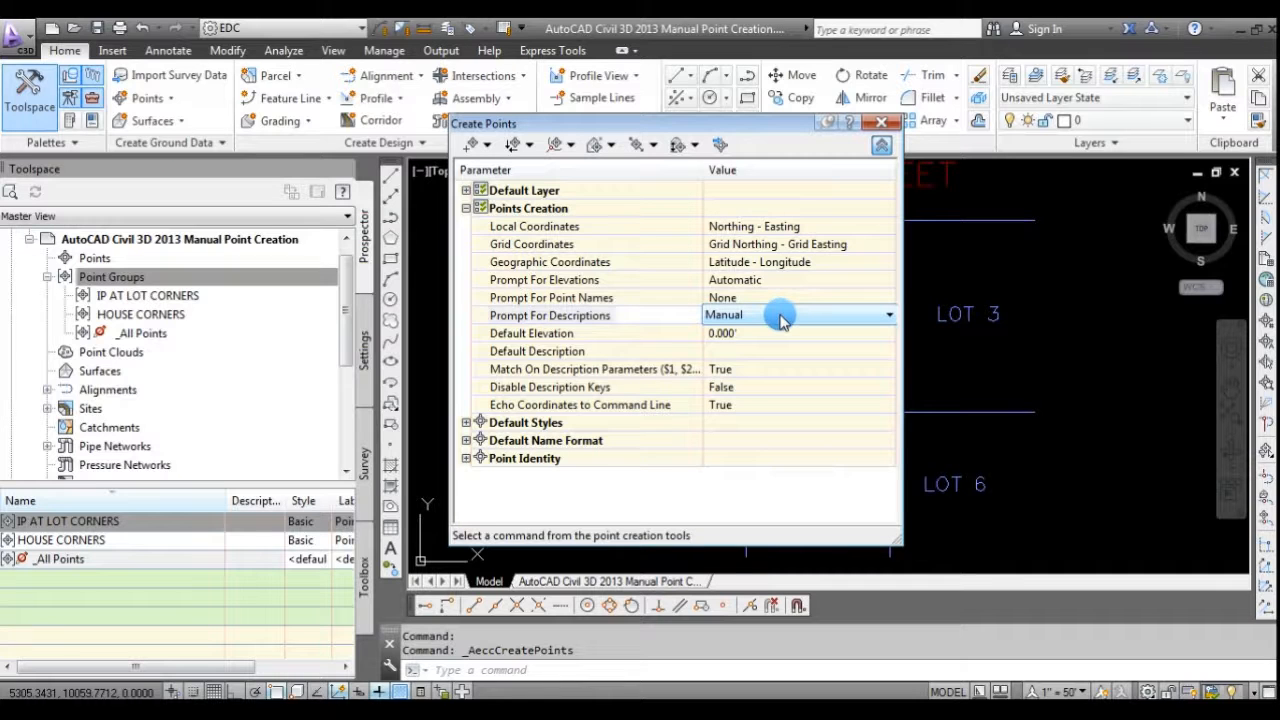
Set Prompt For Descriptions to Automatic so new points get IP by default.
{"action": "left_click", "coordinate": [888, 314]}
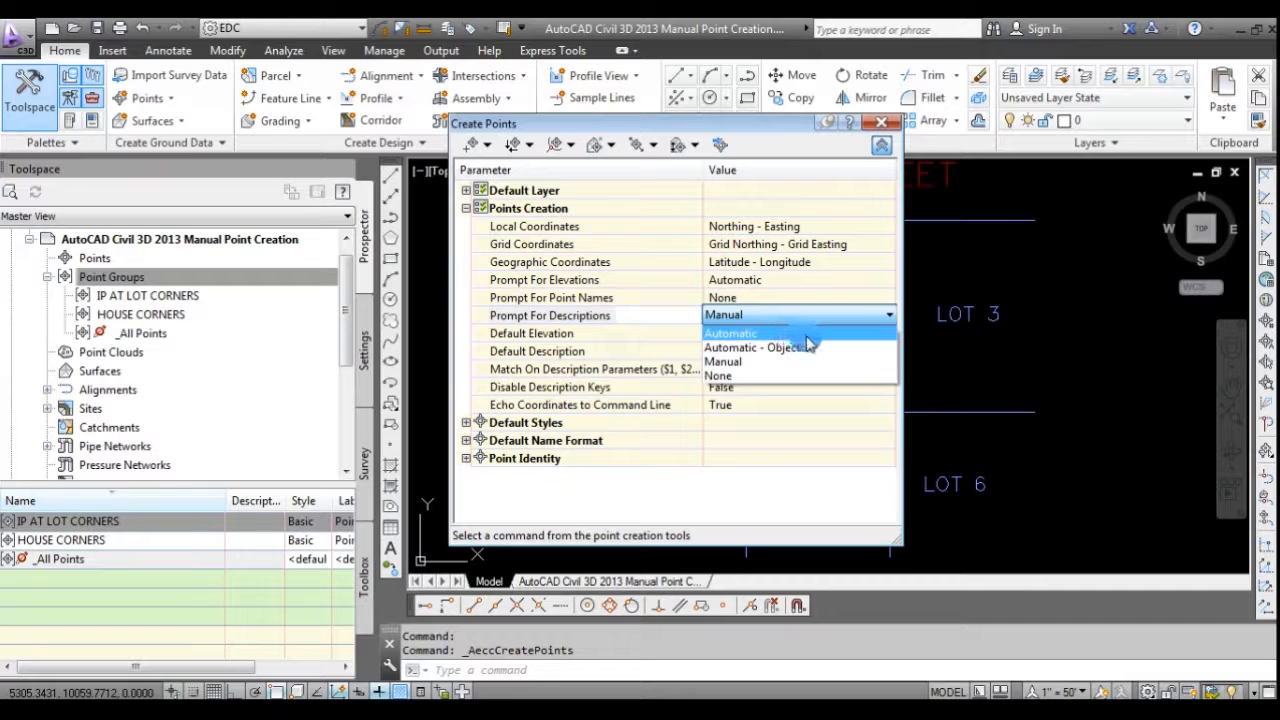
{"action": "mouse_move", "coordinate": [765, 361]}
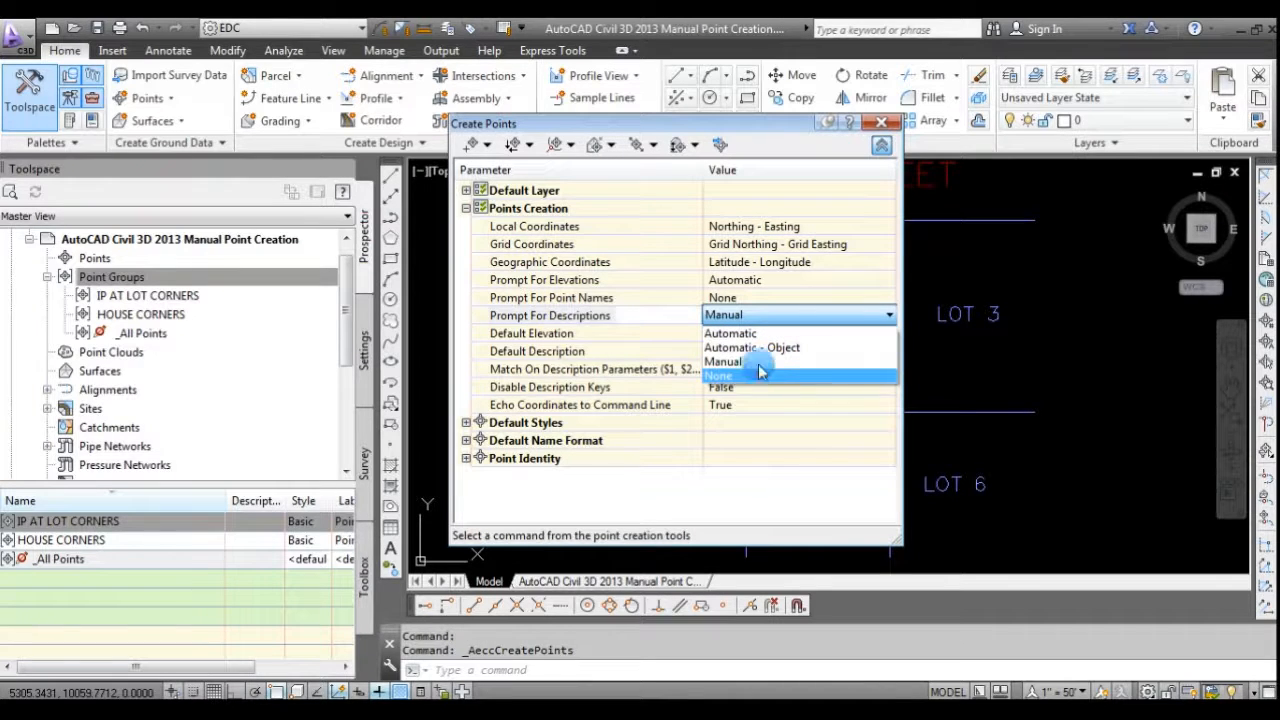
{"action": "left_click", "coordinate": [730, 333]}
{"action": "type", "text": "IP"}
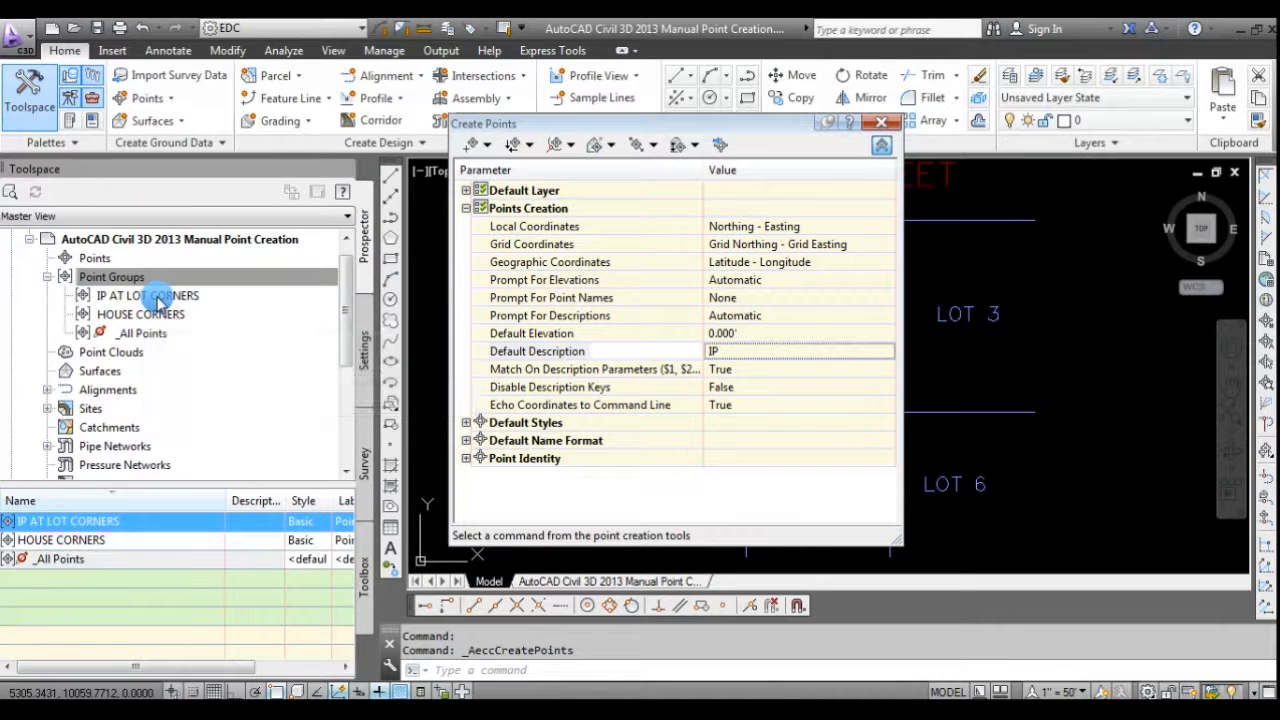
{"action": "mouse_move", "coordinate": [147, 295]}
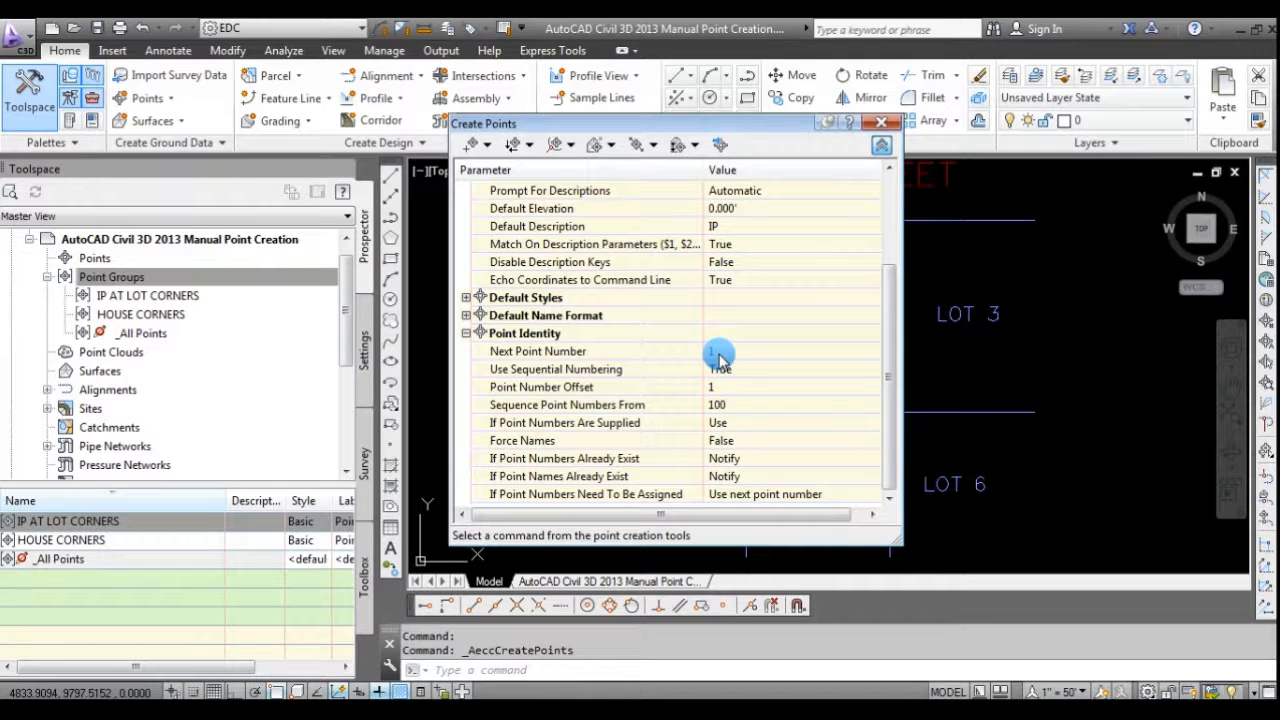
Select the Next Point Number field (1) and reposition the Create Points toolbar.
{"action": "left_click", "coordinate": [793, 351]}
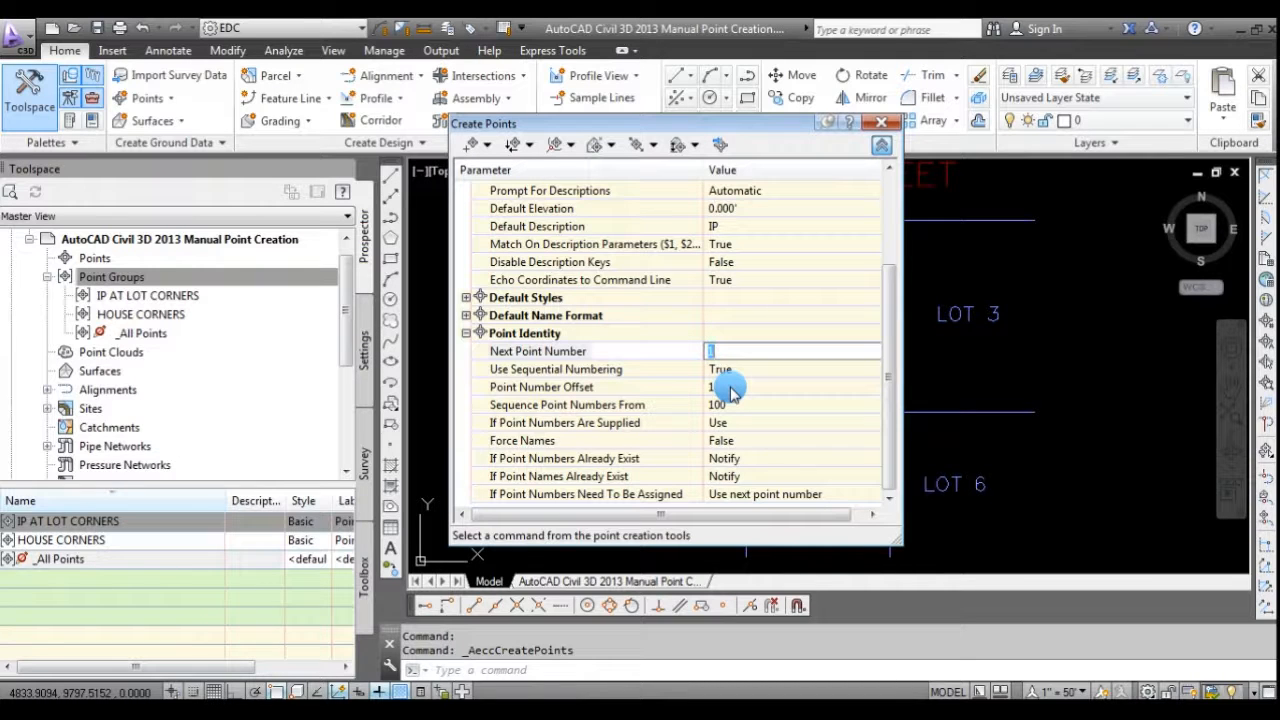
{"action": "mouse_move", "coordinate": [715, 395]}
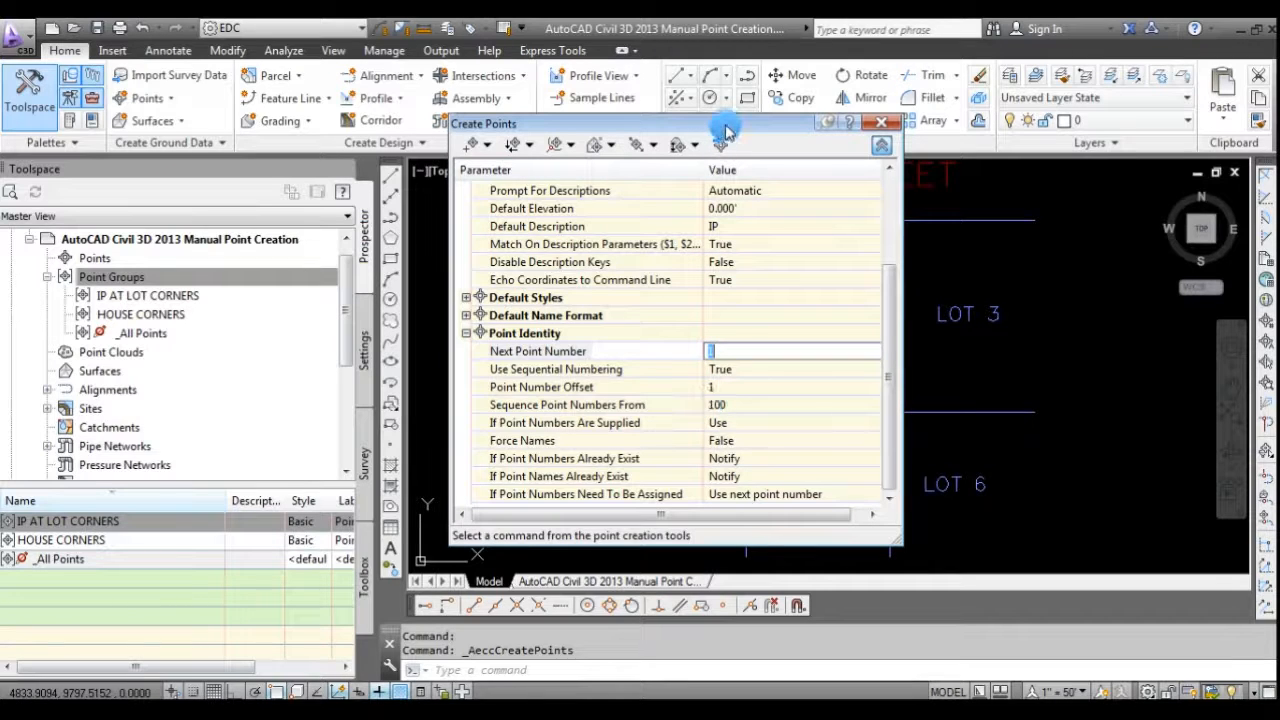
{"action": "left_click_drag", "start_coordinate": [730, 123], "coordinate": [700, 129]}
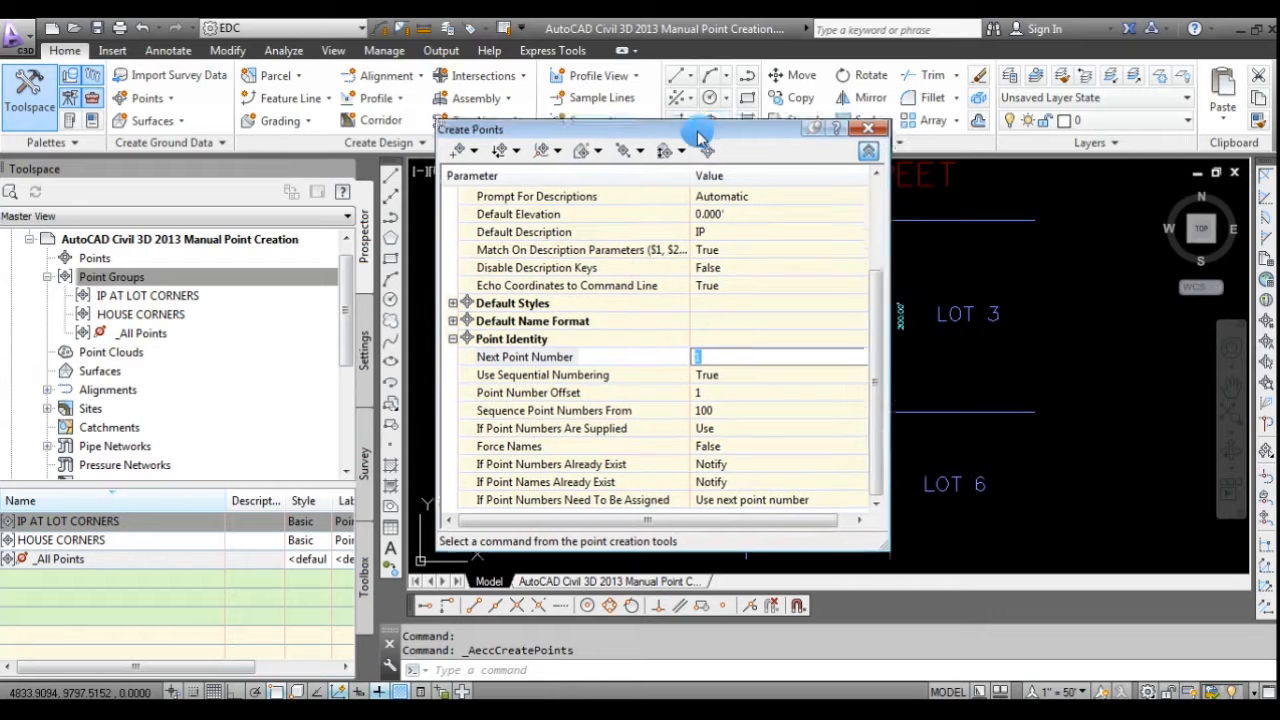
{"action": "left_click_drag", "start_coordinate": [700, 129], "coordinate": [710, 115]}
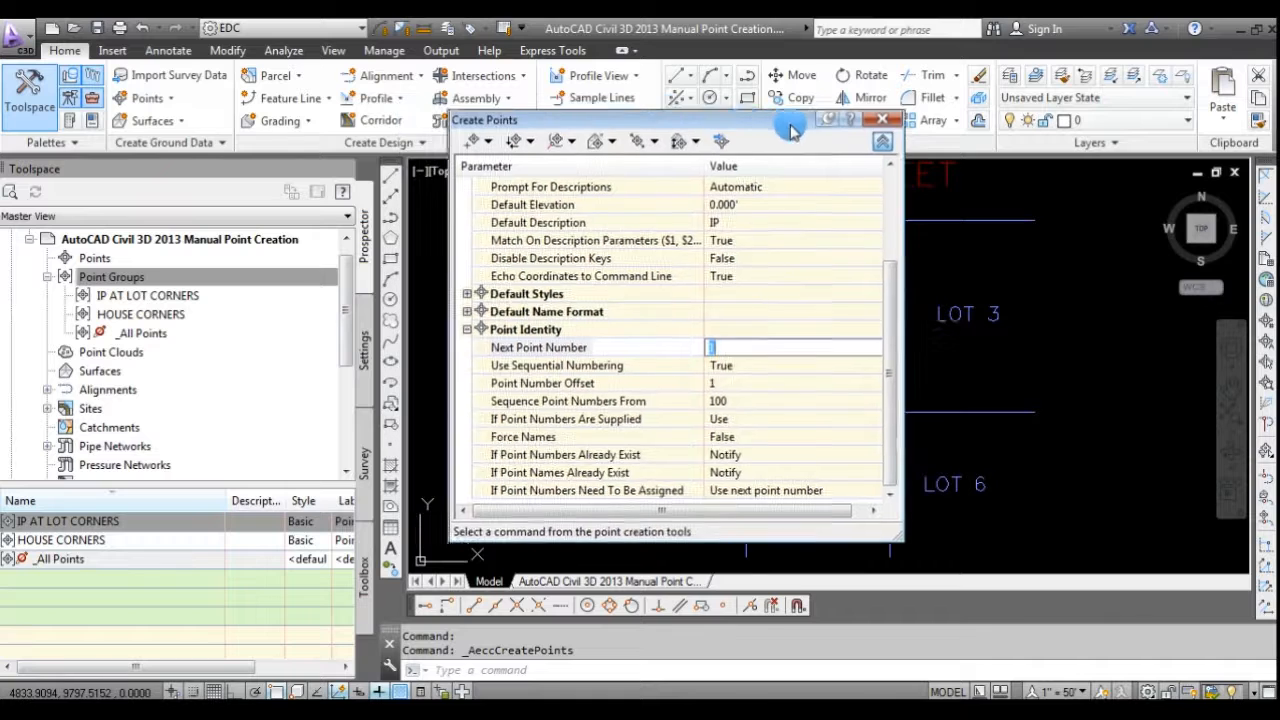
{"action": "left_click", "coordinate": [884, 119]}
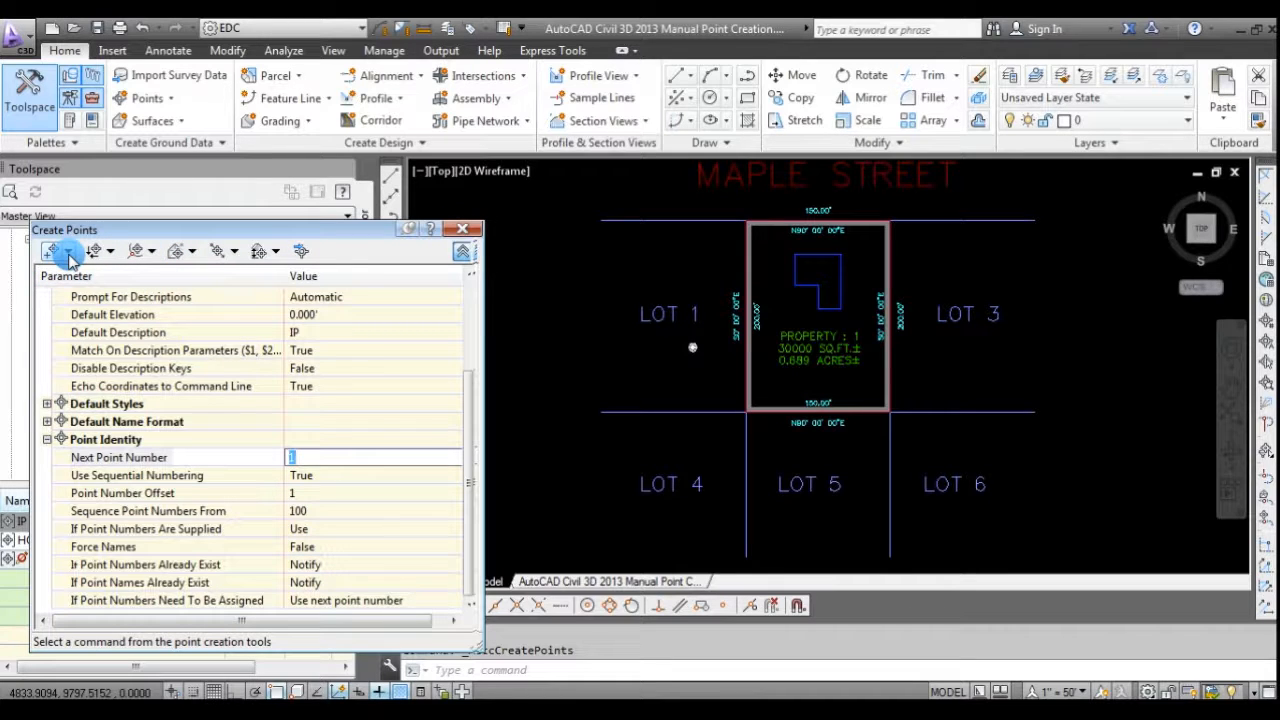
{"action": "mouse_move", "coordinate": [68, 250]}
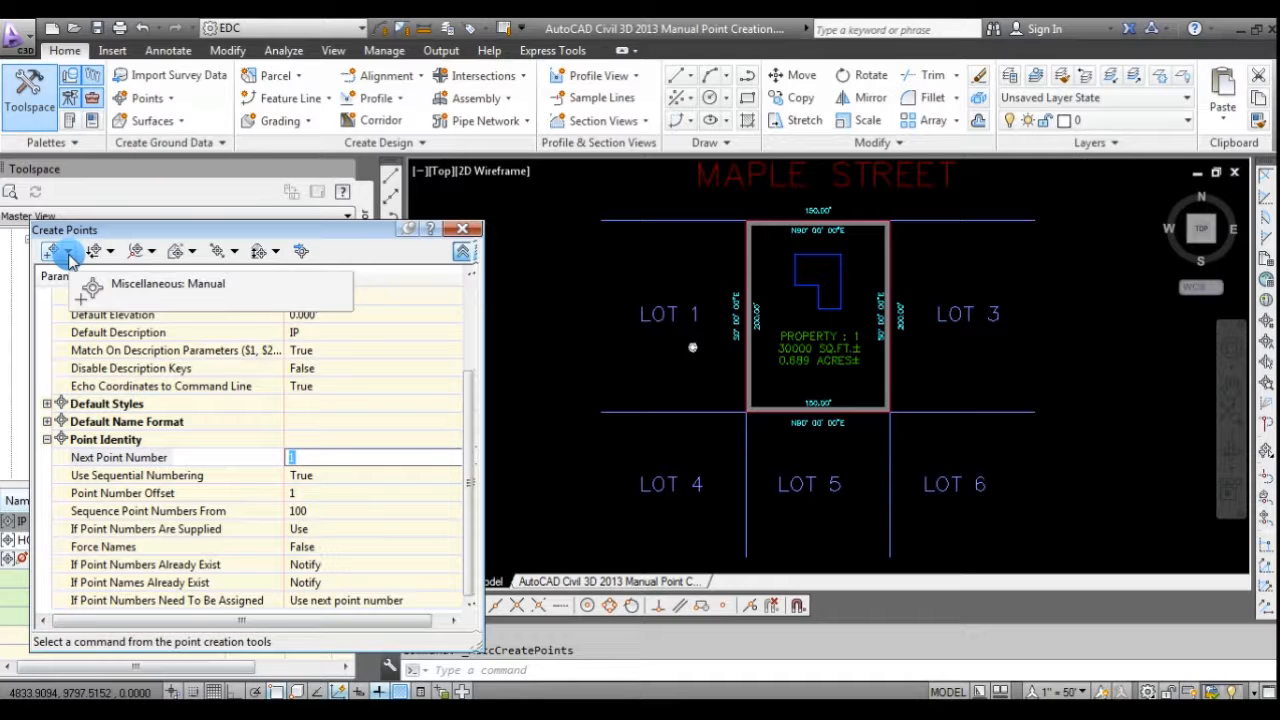
Place IP points 1–10 manually at the lot corners at elevation 0.00.
{"action": "left_click", "coordinate": [68, 251]}
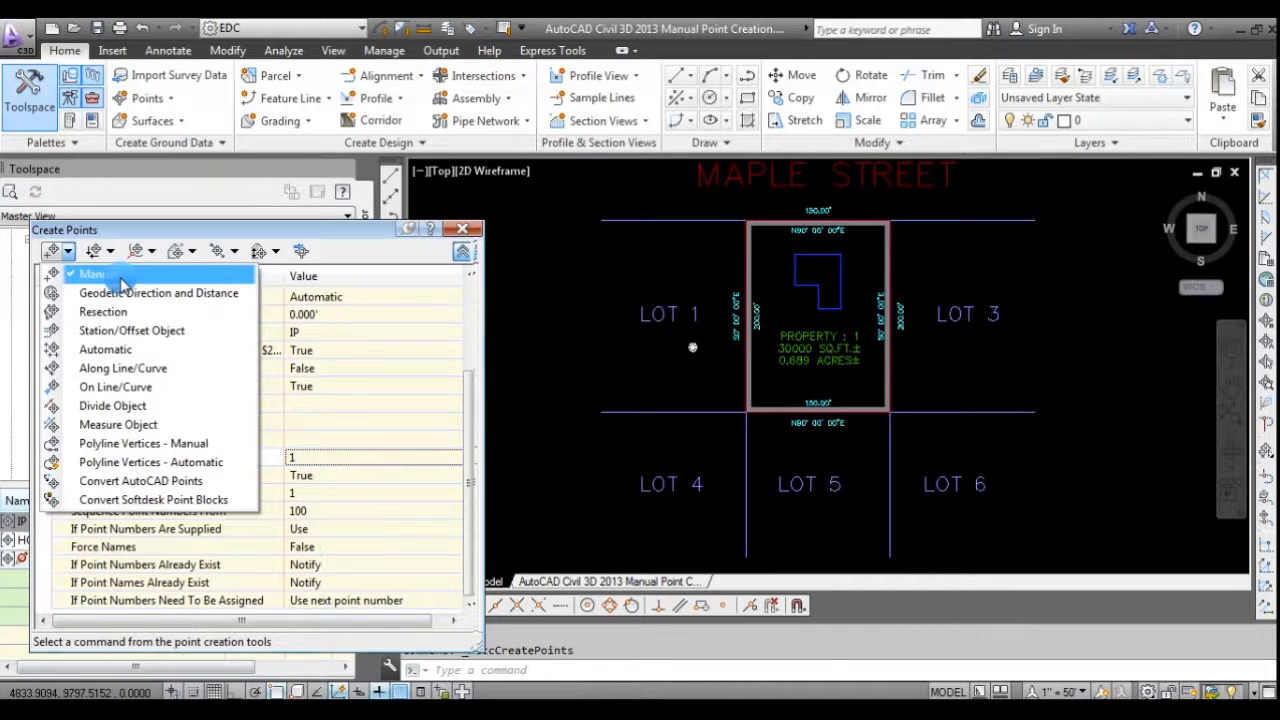
{"action": "left_click", "coordinate": [90, 274]}
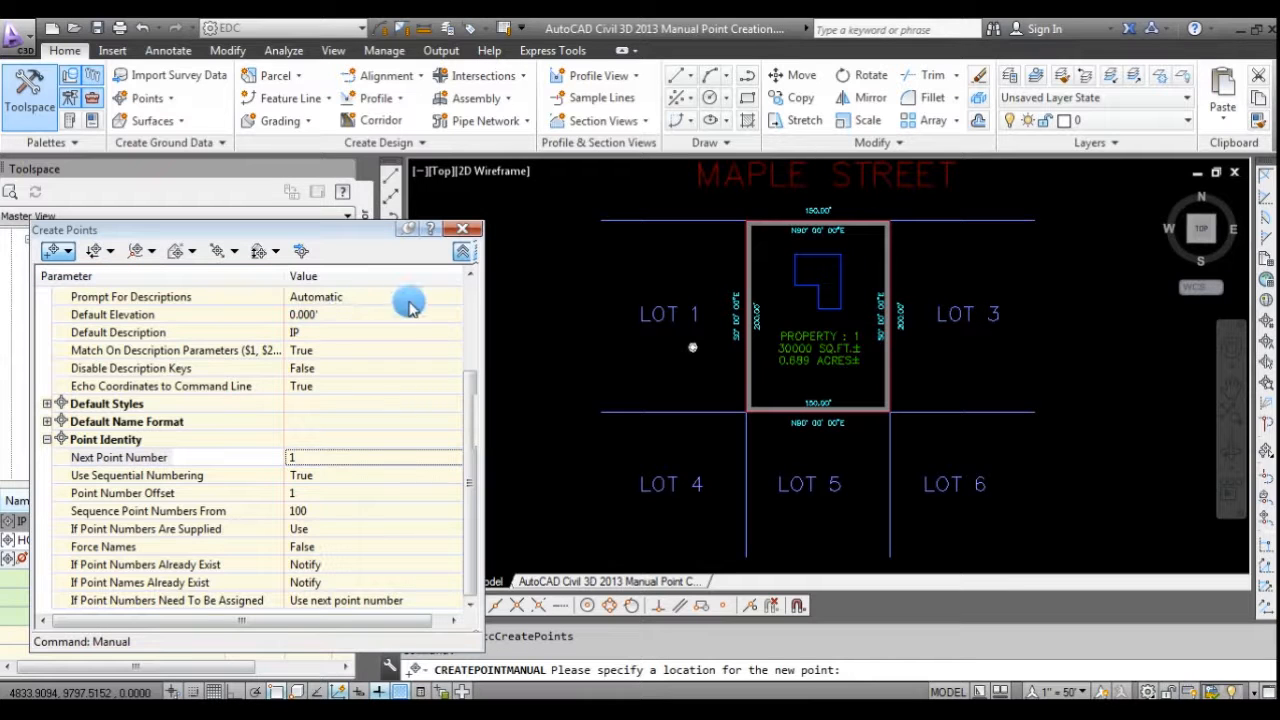
{"action": "left_click", "coordinate": [690, 210]}
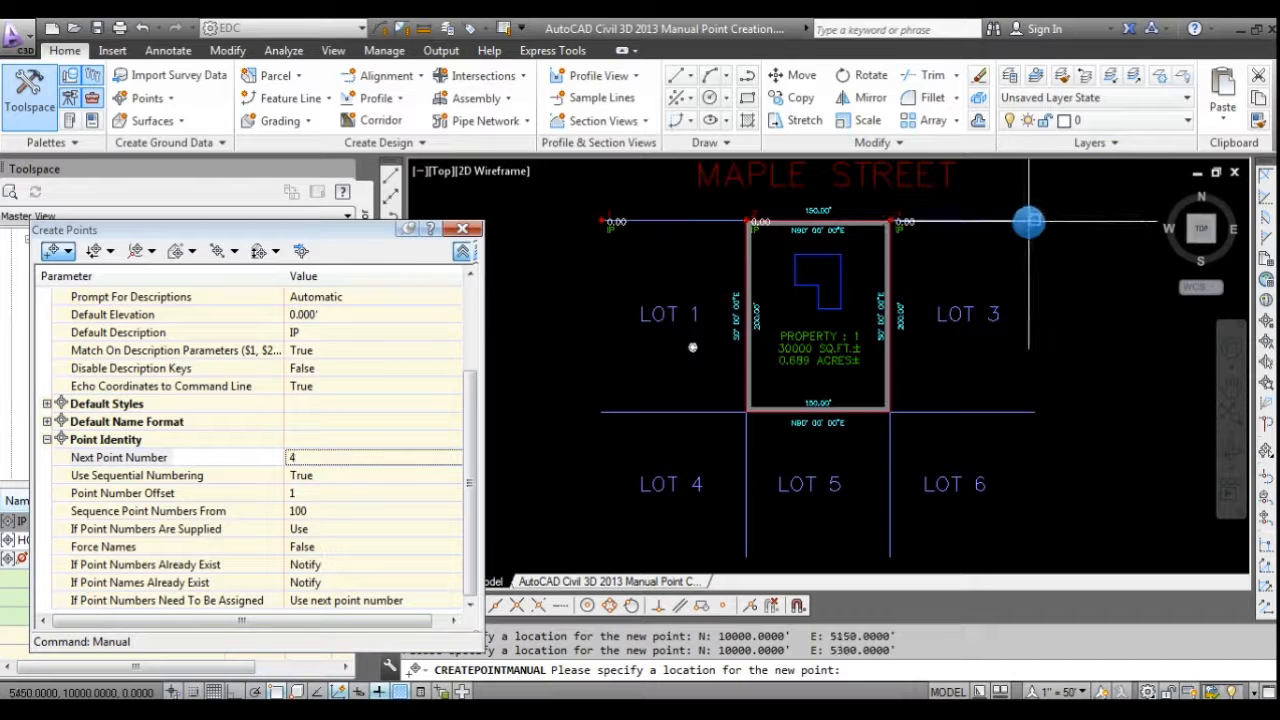
{"action": "left_click", "coordinate": [715, 412]}
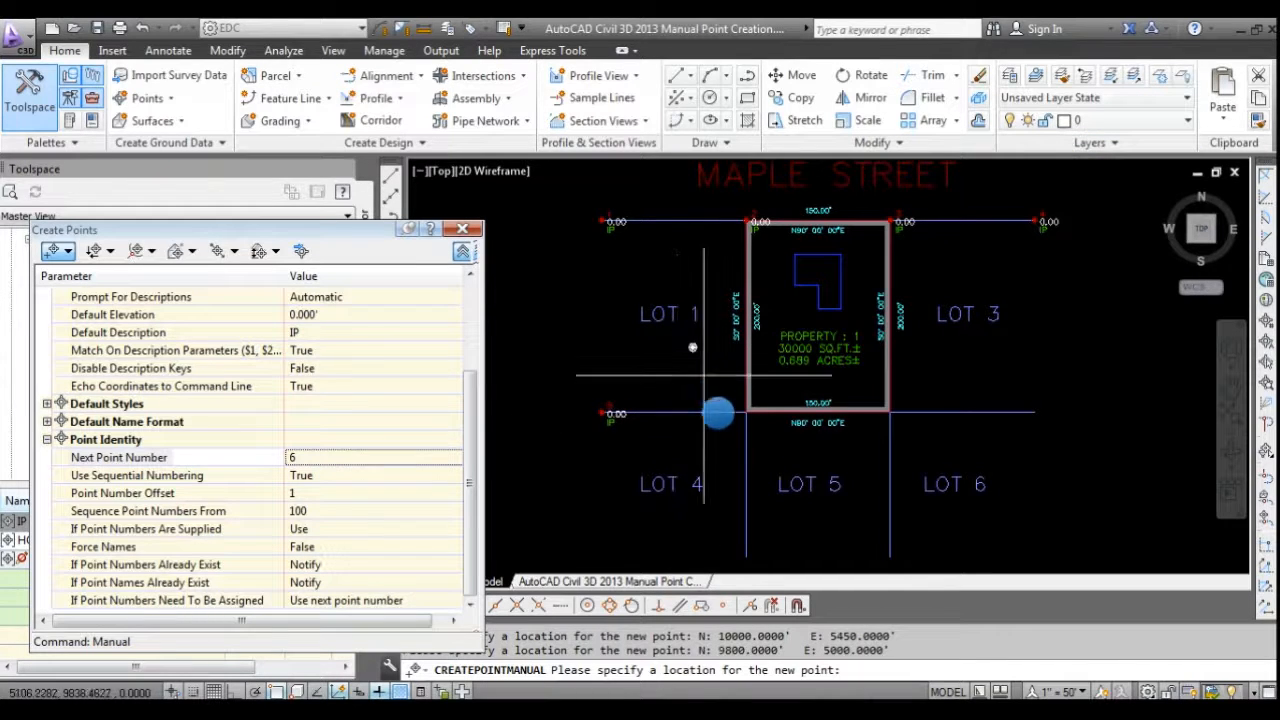
{"action": "left_click", "coordinate": [1010, 400]}
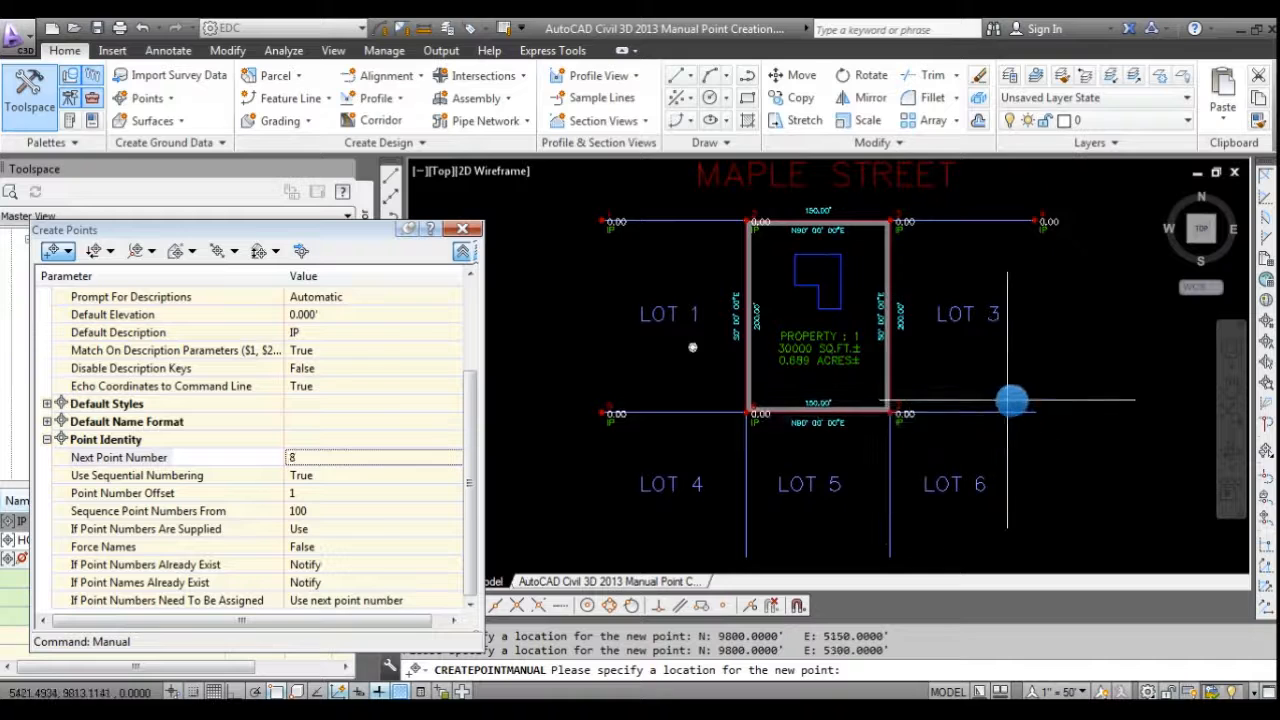
{"action": "left_click", "coordinate": [1010, 400]}
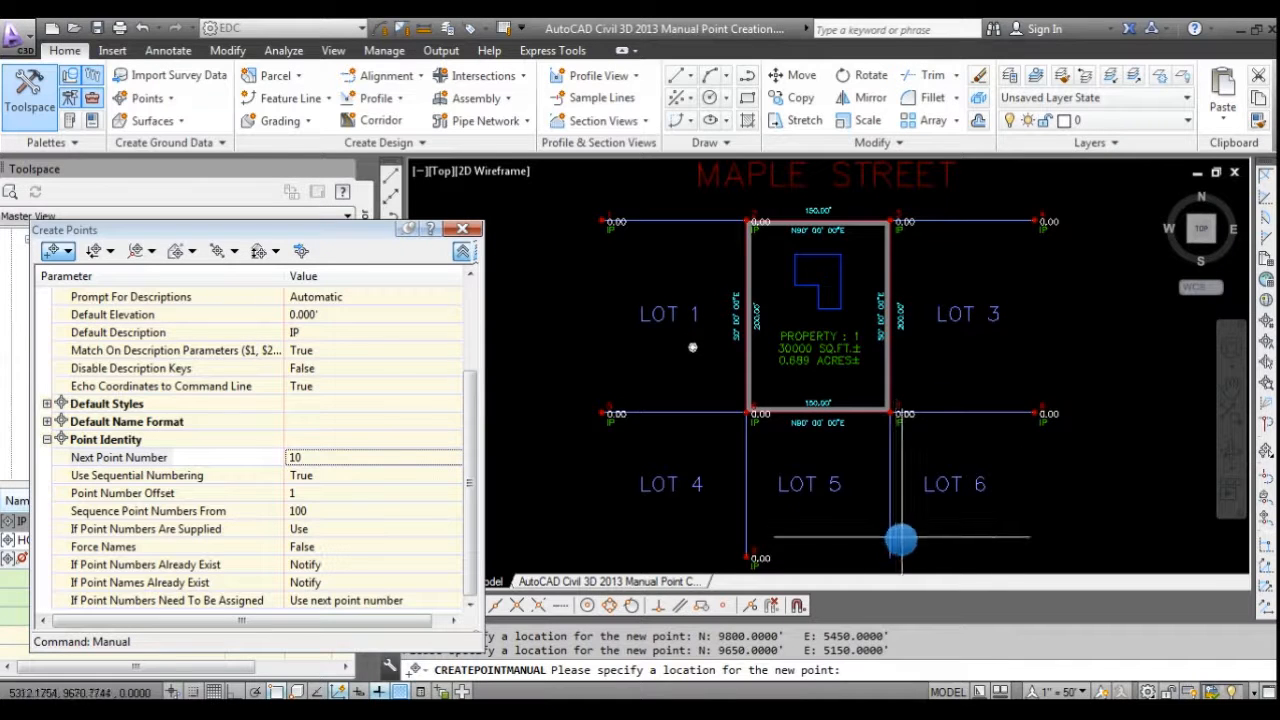
{"action": "left_click", "coordinate": [900, 540]}
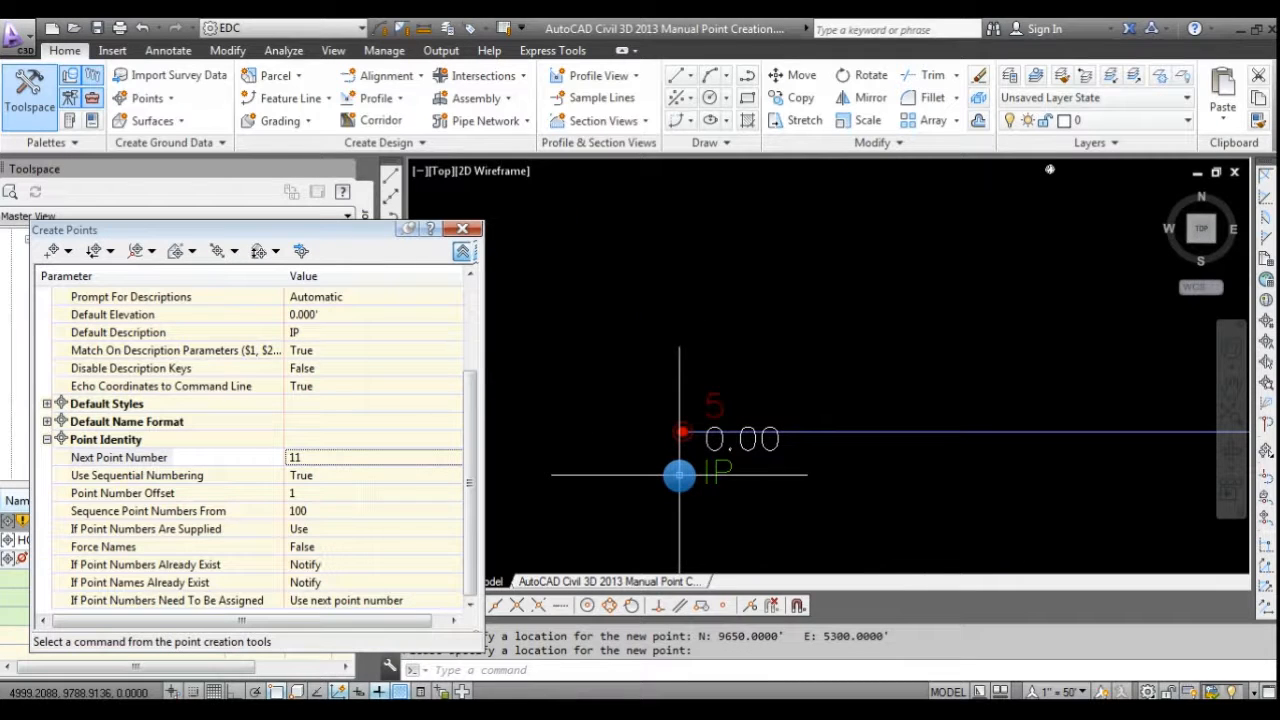
{"action": "mouse_move", "coordinate": [950, 408]}
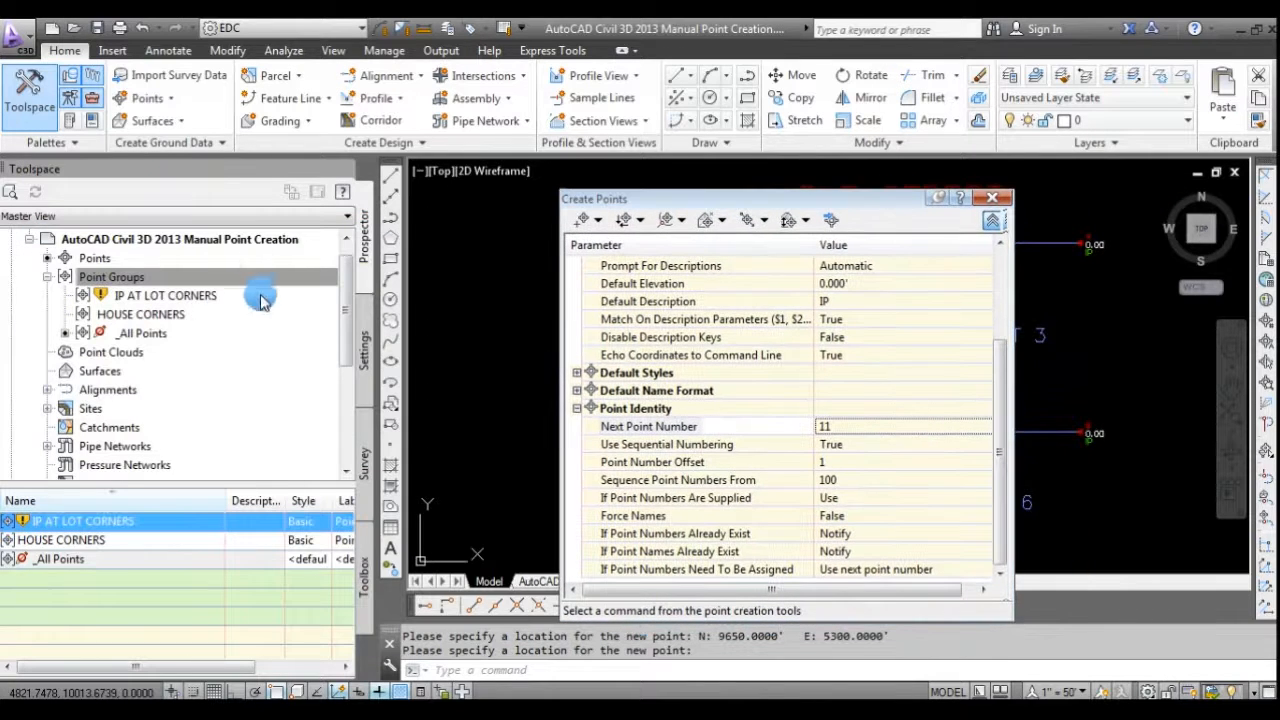
{"action": "mouse_move", "coordinate": [160, 295]}
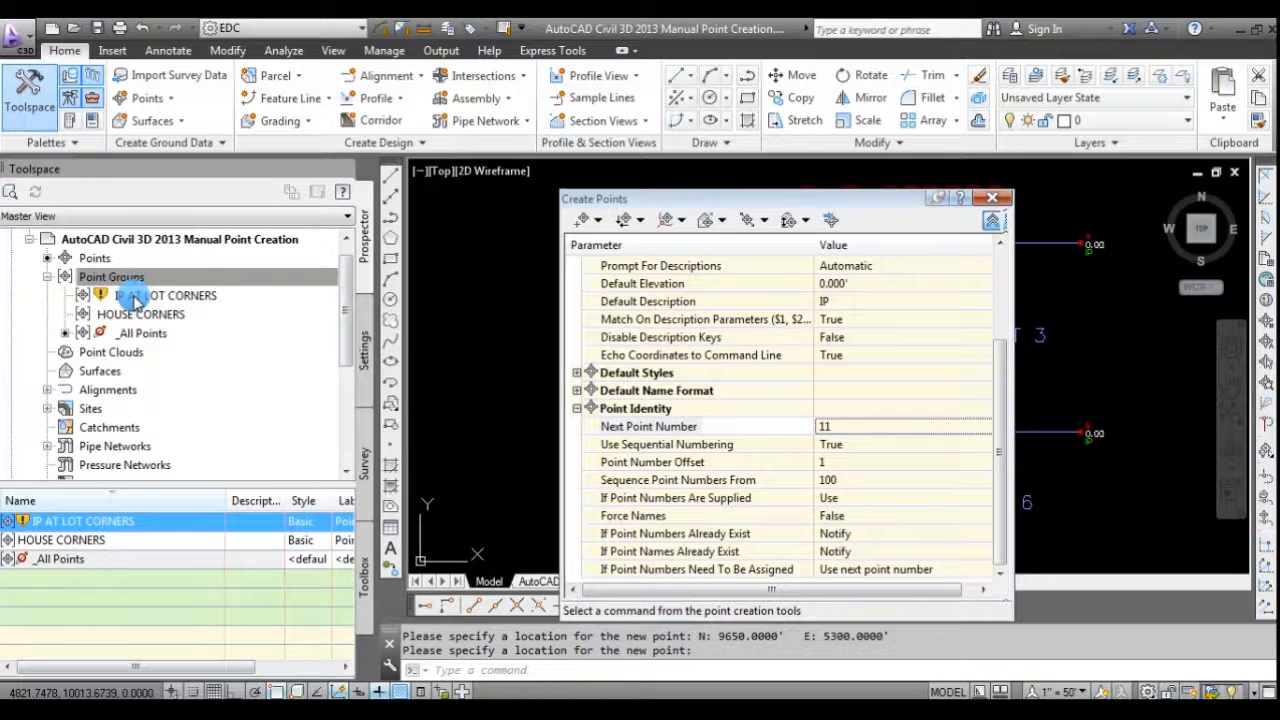
{"action": "mouse_move", "coordinate": [135, 295]}
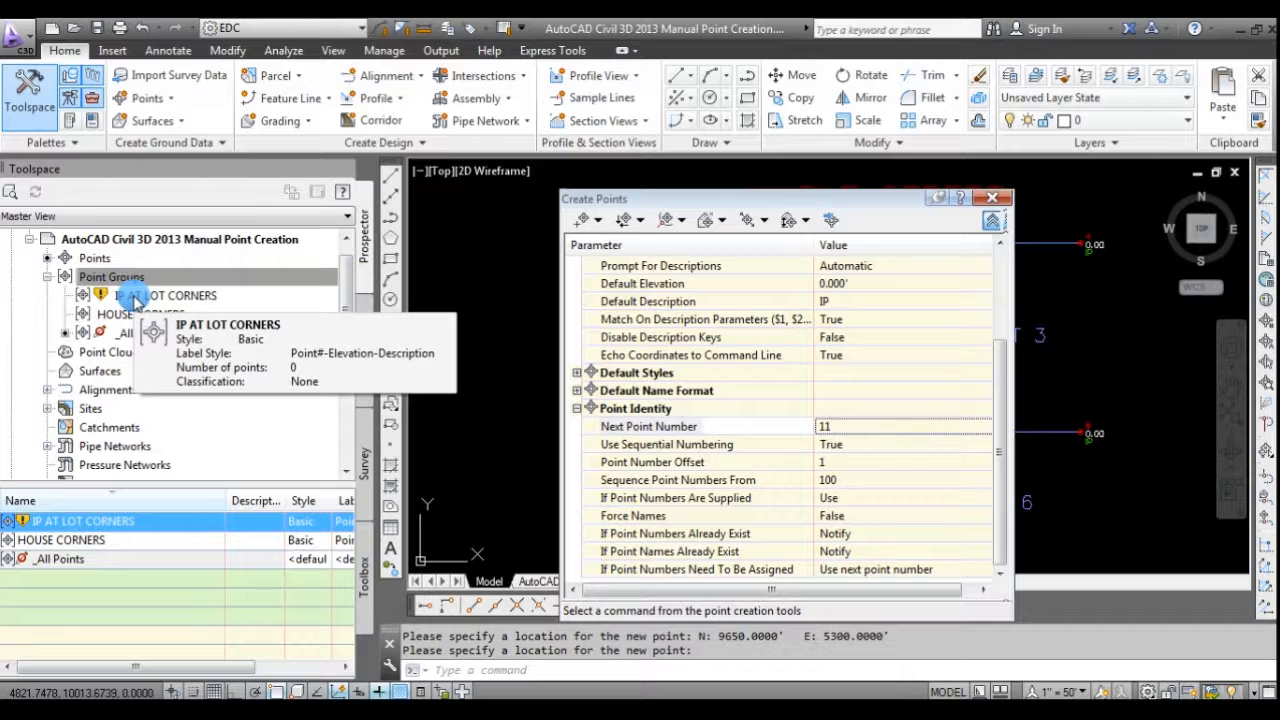
Update Point Groups in Prospector so IP AT LOT CORNERS lists points 1–10.
{"action": "right_click", "coordinate": [111, 276]}
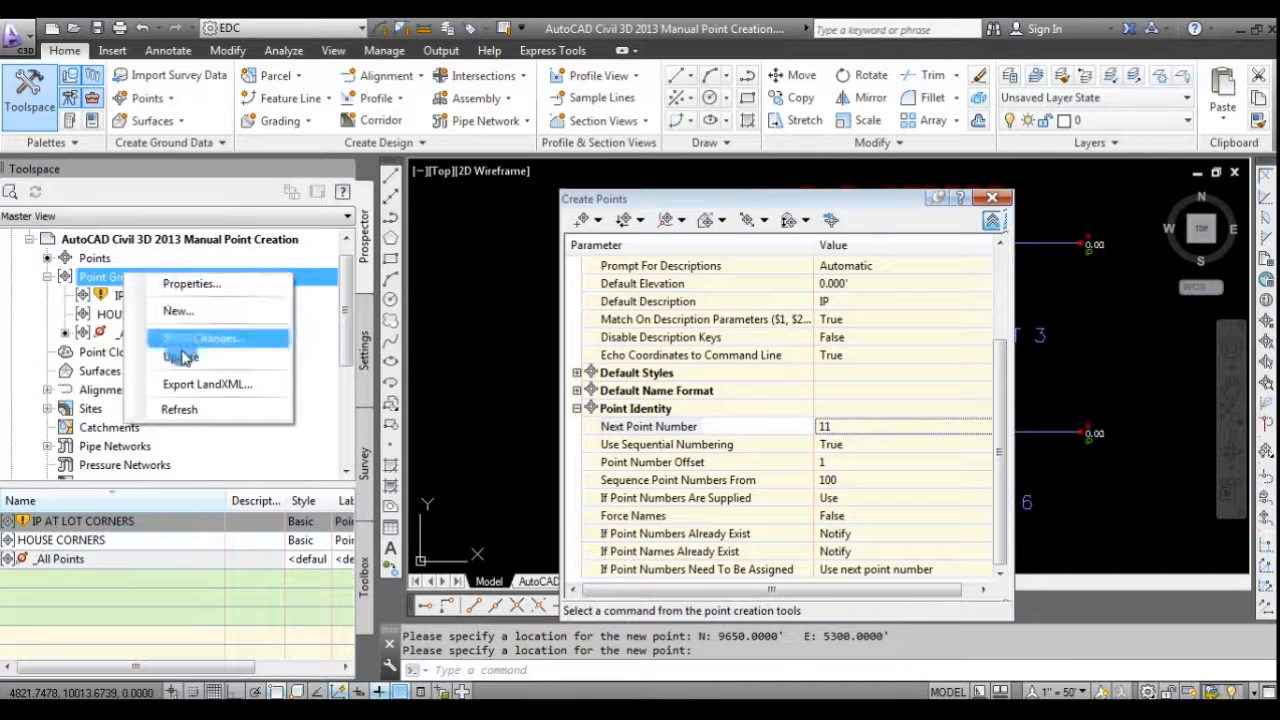
{"action": "left_click", "coordinate": [181, 356]}
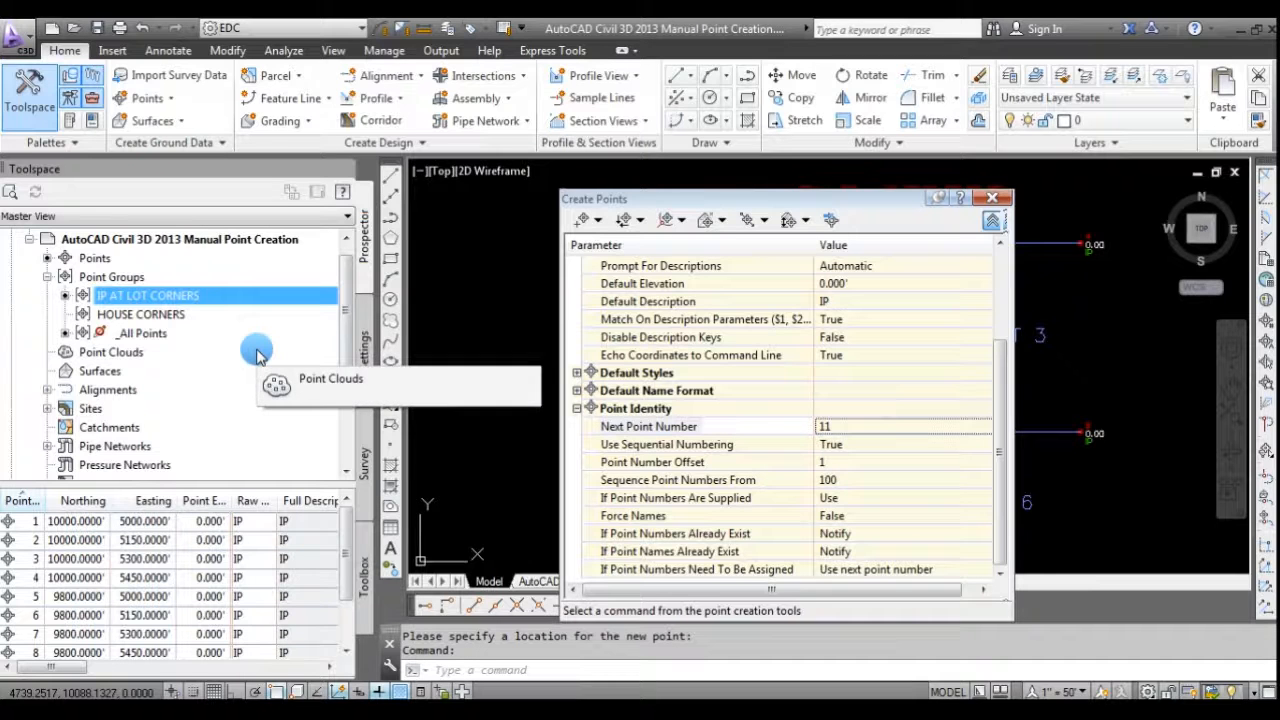
{"action": "scroll", "scroll_direction": "down", "scroll_amount": 3}
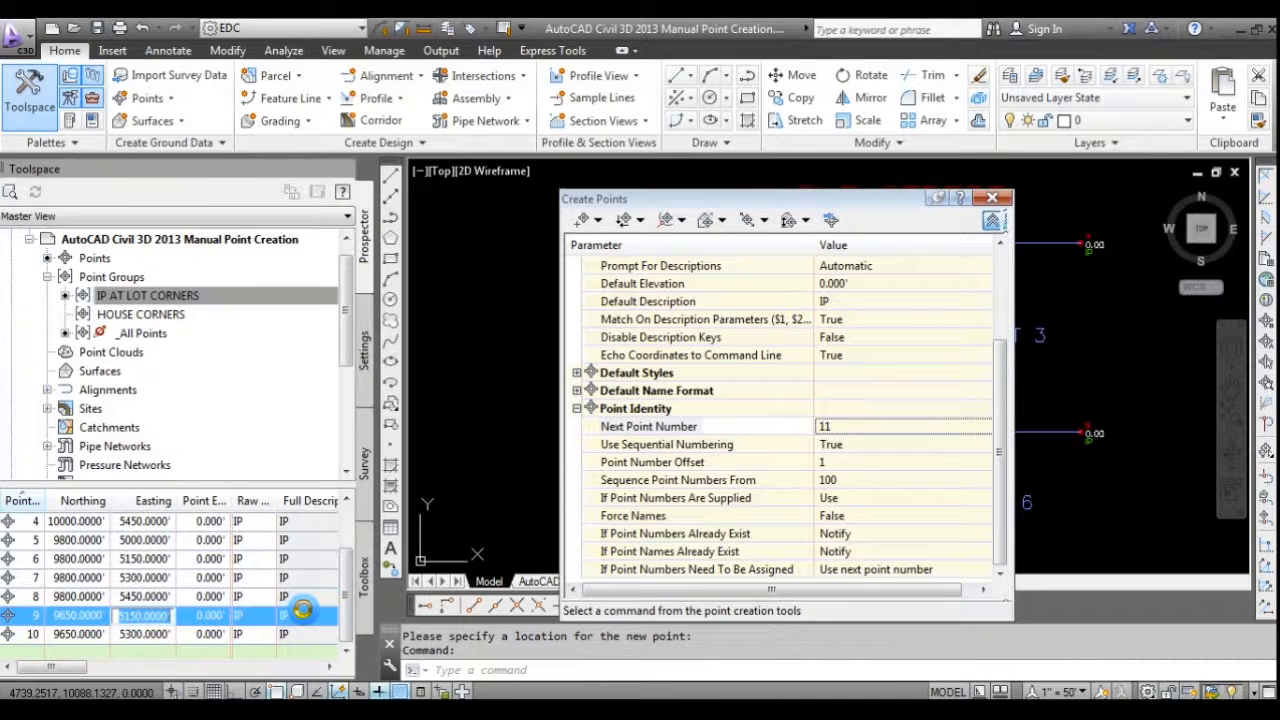
{"action": "mouse_move", "coordinate": [475, 432]}
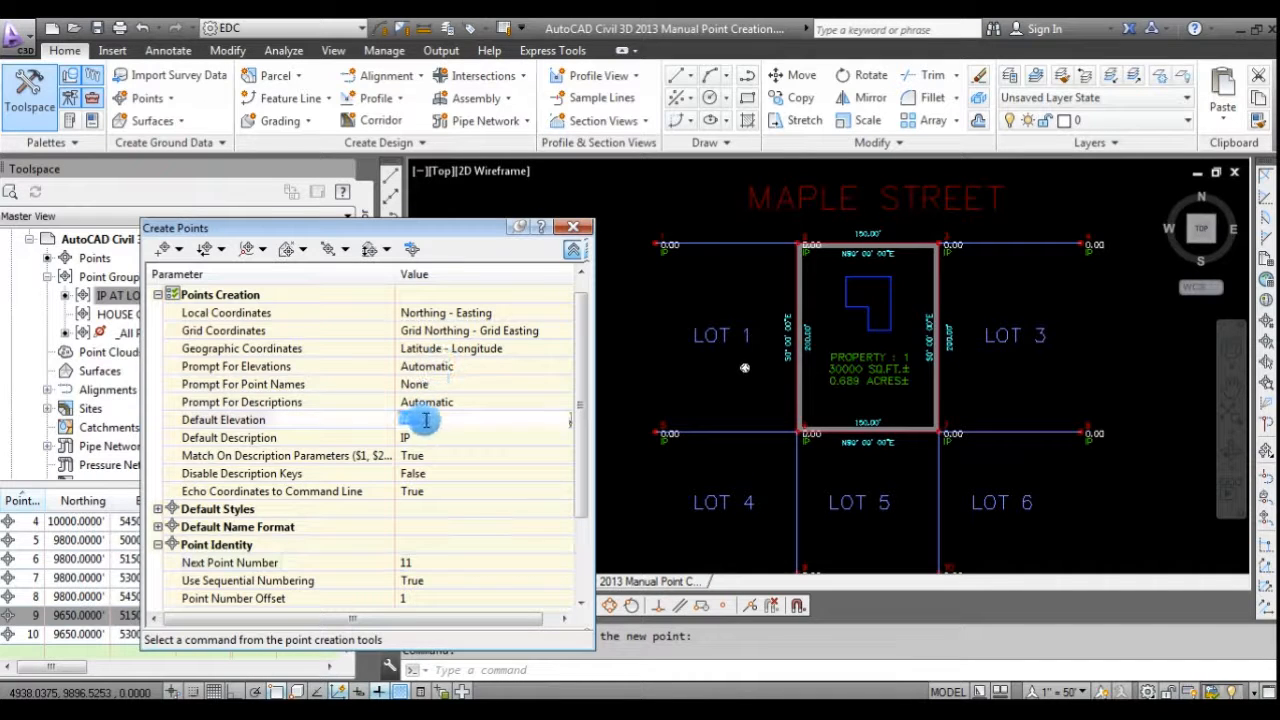
Set Default Elevation to 100 and Default Description to HSE for new points.
{"action": "type", "text": "100.000'"}
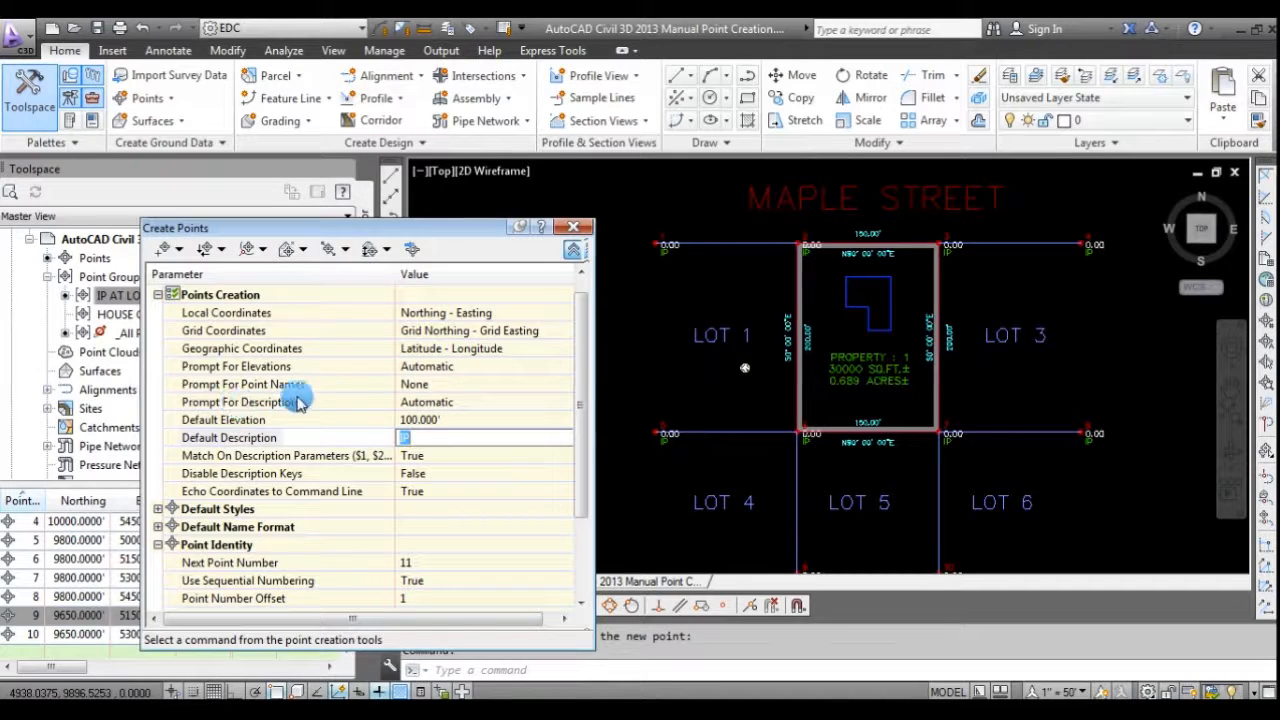
{"action": "left_click", "coordinate": [450, 437]}
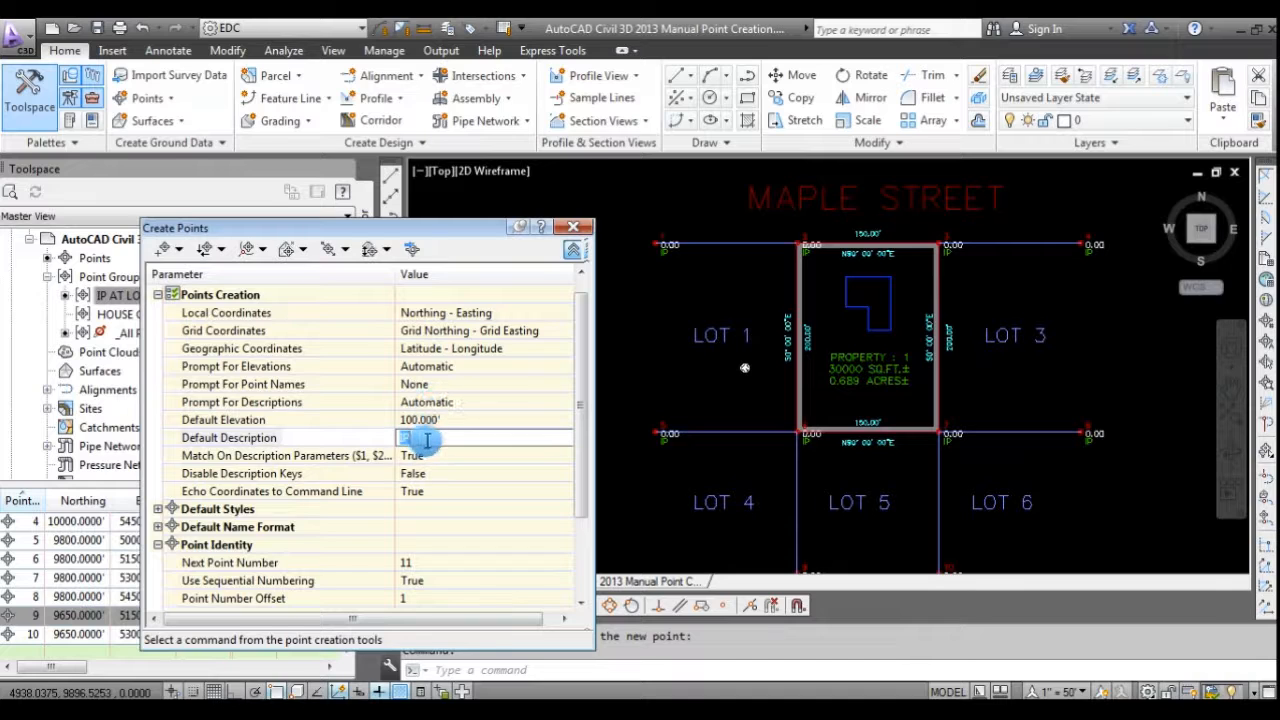
{"action": "type", "text": "HS"}
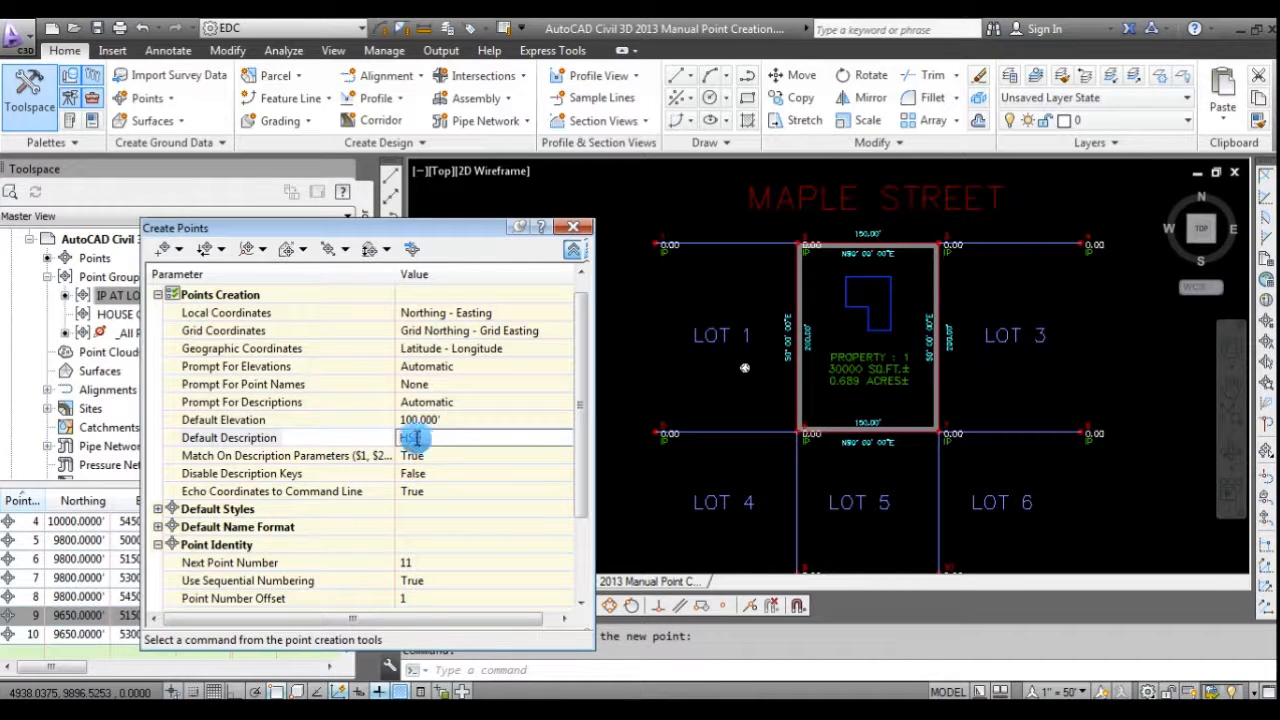
{"action": "type", "text": "HSE"}
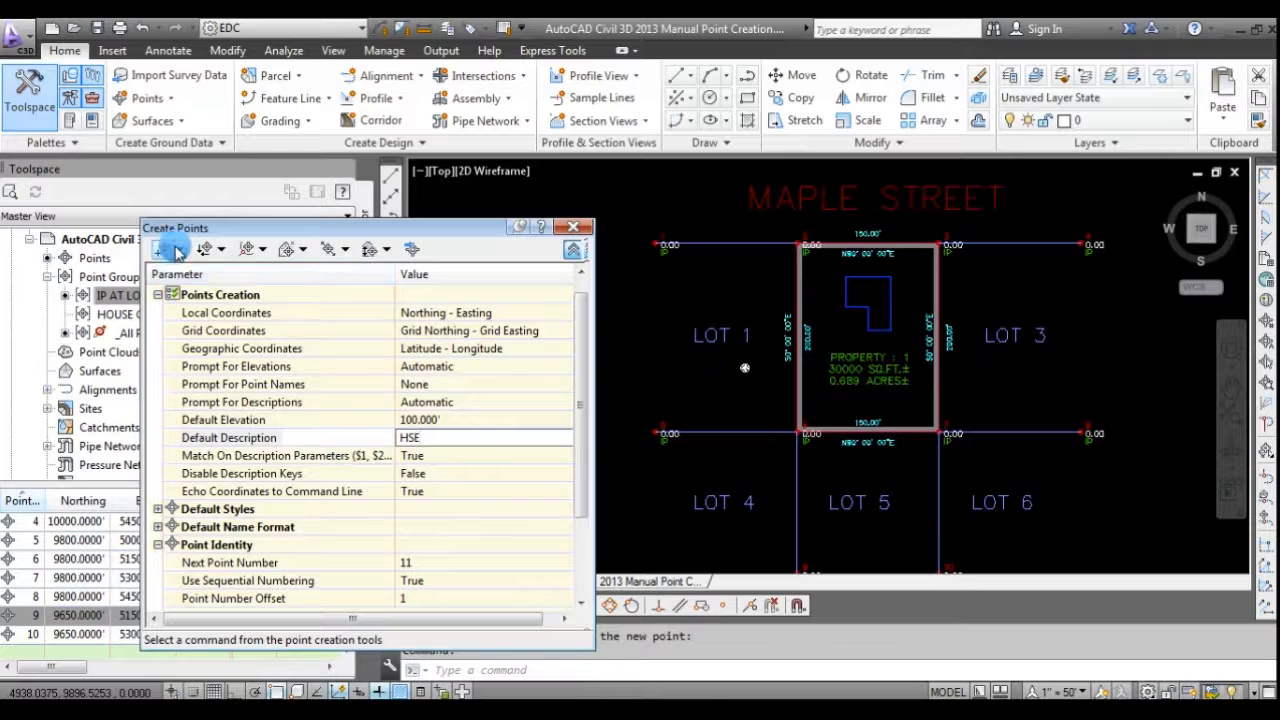
{"action": "left_click", "coordinate": [178, 248]}
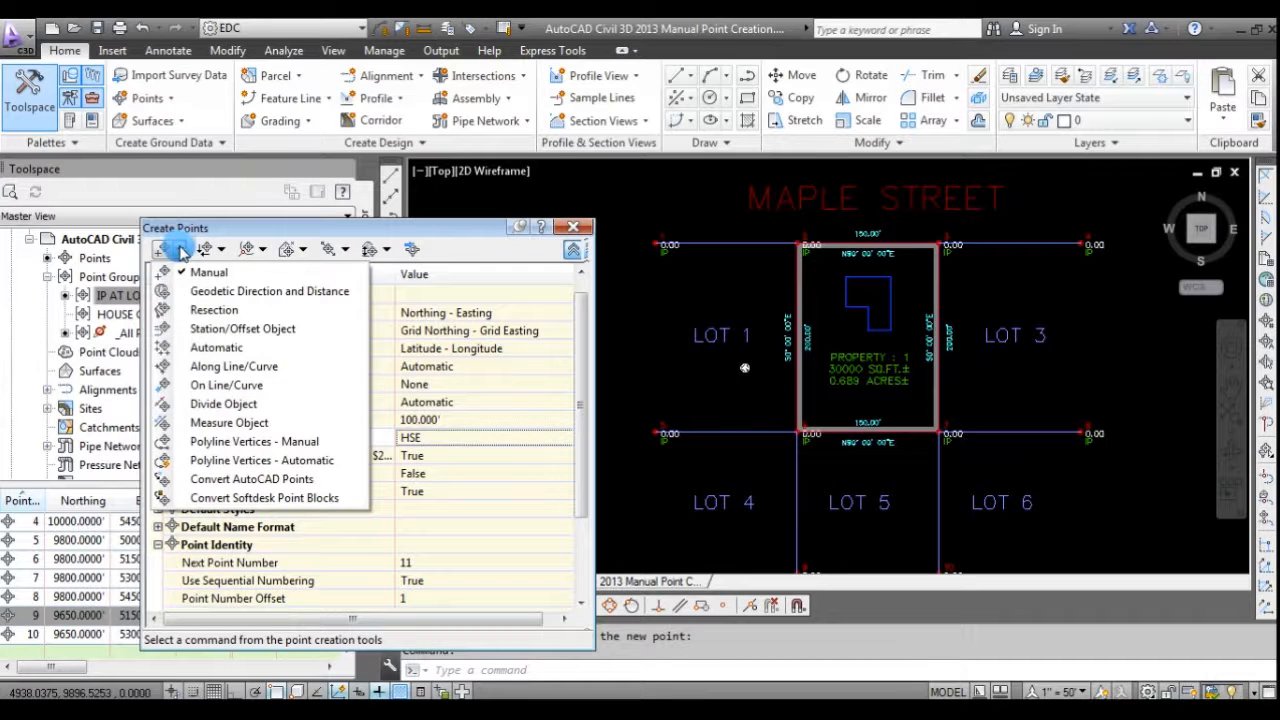
Place HSE points 11–16 manually at the house corners and close Create Points.
{"action": "left_click", "coordinate": [208, 271]}
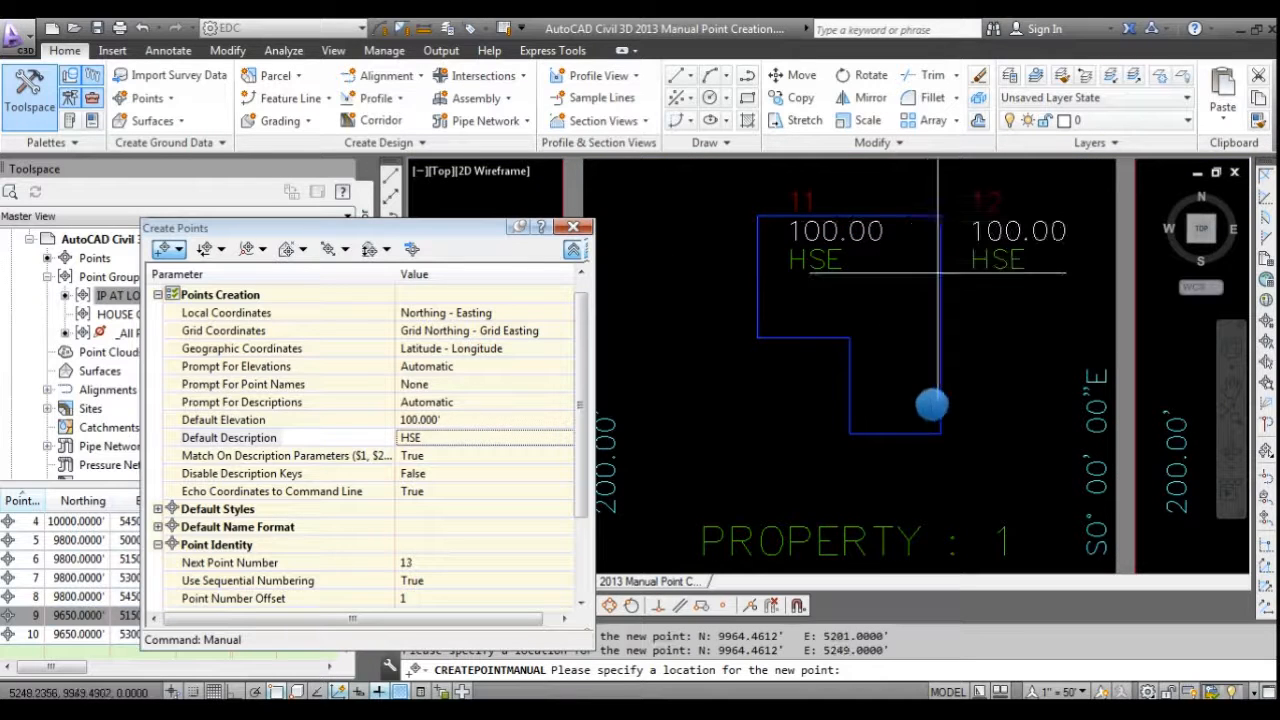
{"action": "left_click", "coordinate": [858, 350]}
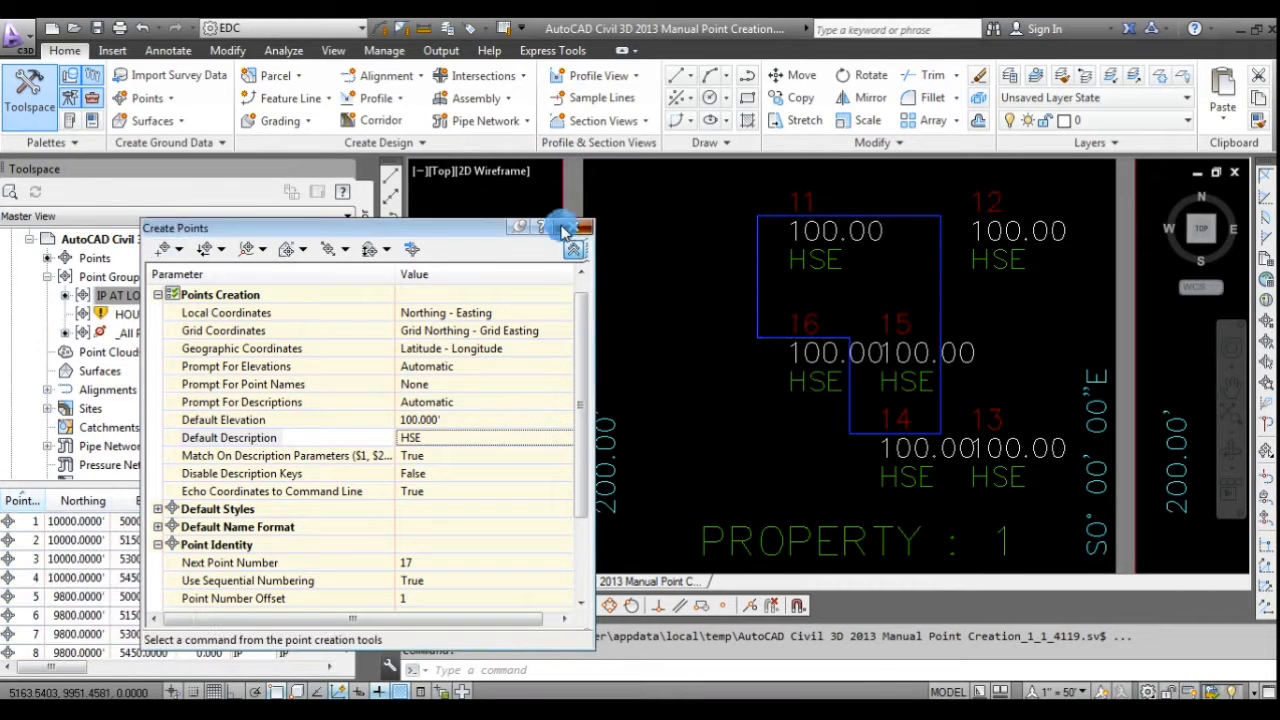
{"action": "left_click", "coordinate": [583, 228]}
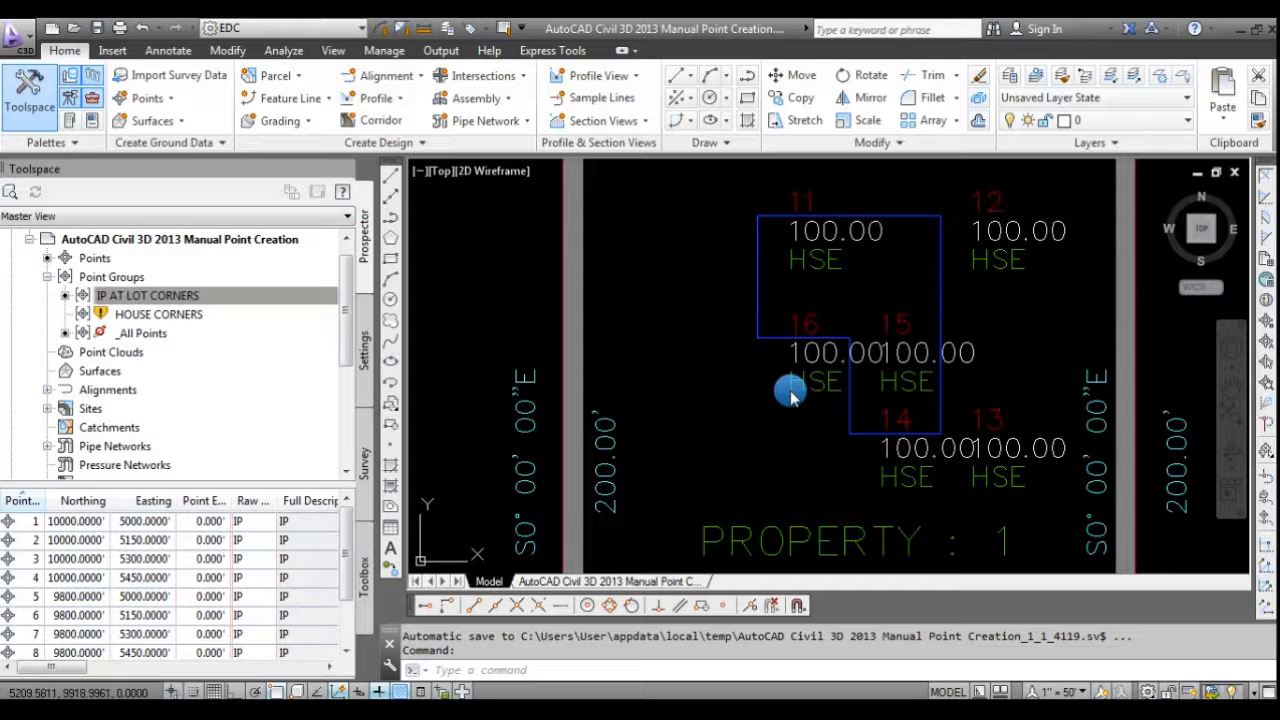
Update point groups in Prospector so HOUSE CORNERS lists HSE points 11–16 at elevation 100.000'.
{"action": "left_click", "coordinate": [147, 295]}
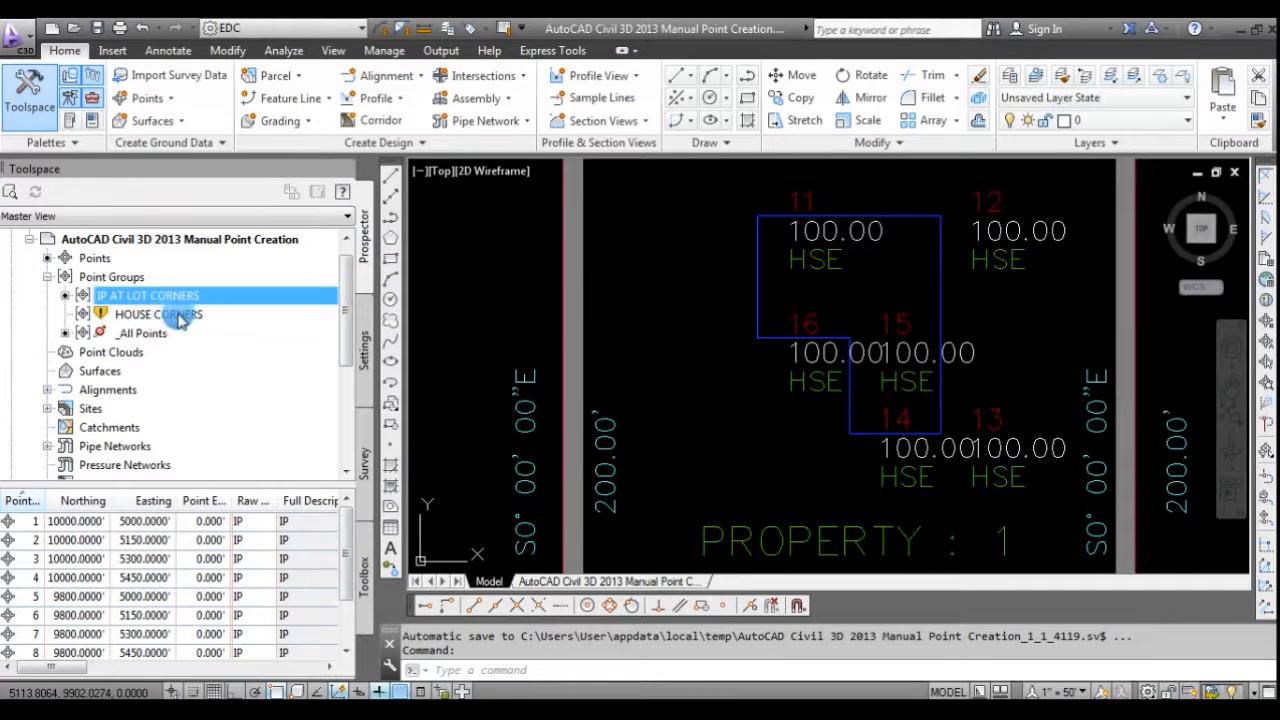
{"action": "left_click", "coordinate": [111, 276]}
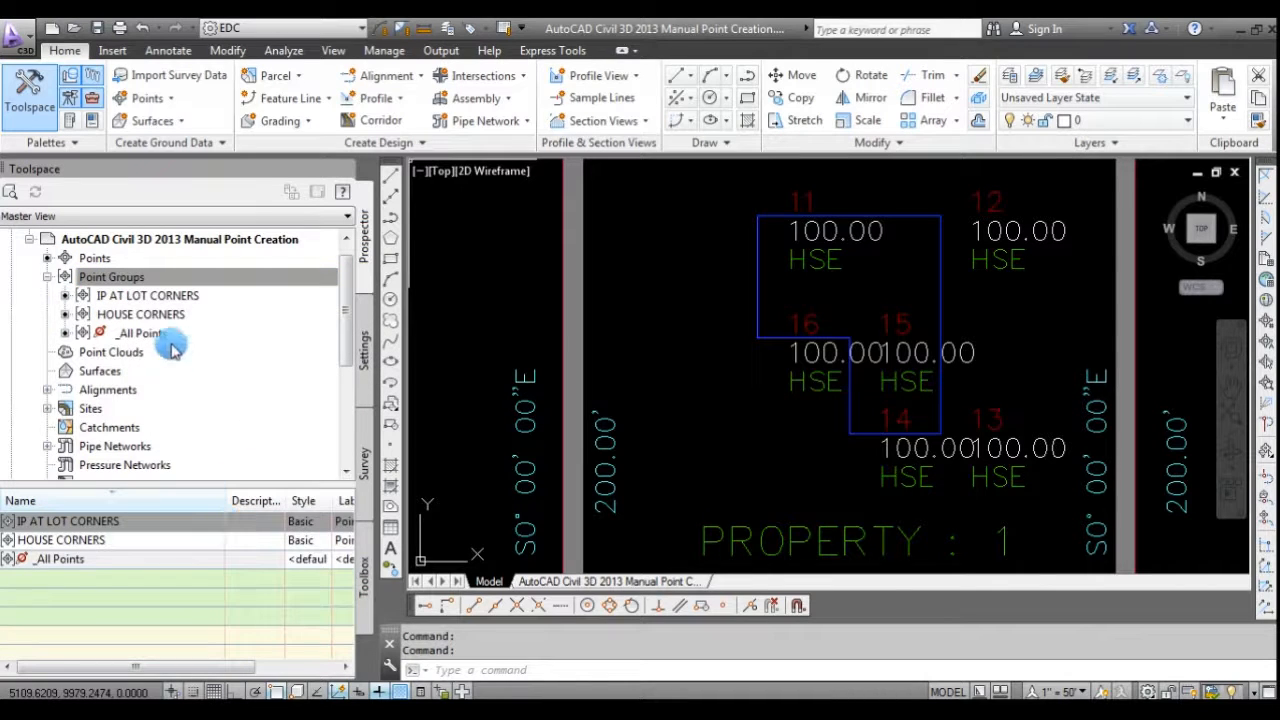
{"action": "left_click", "coordinate": [141, 314]}
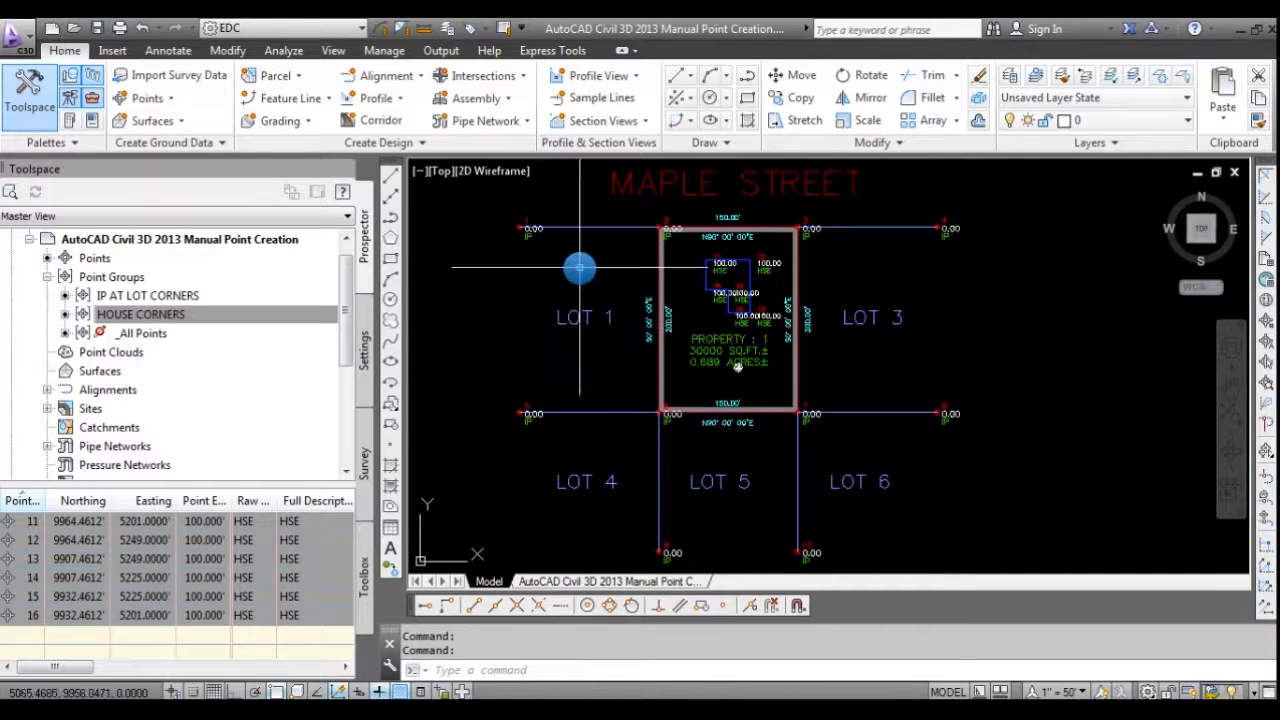
{"action": "mouse_move", "coordinate": [572, 268]}
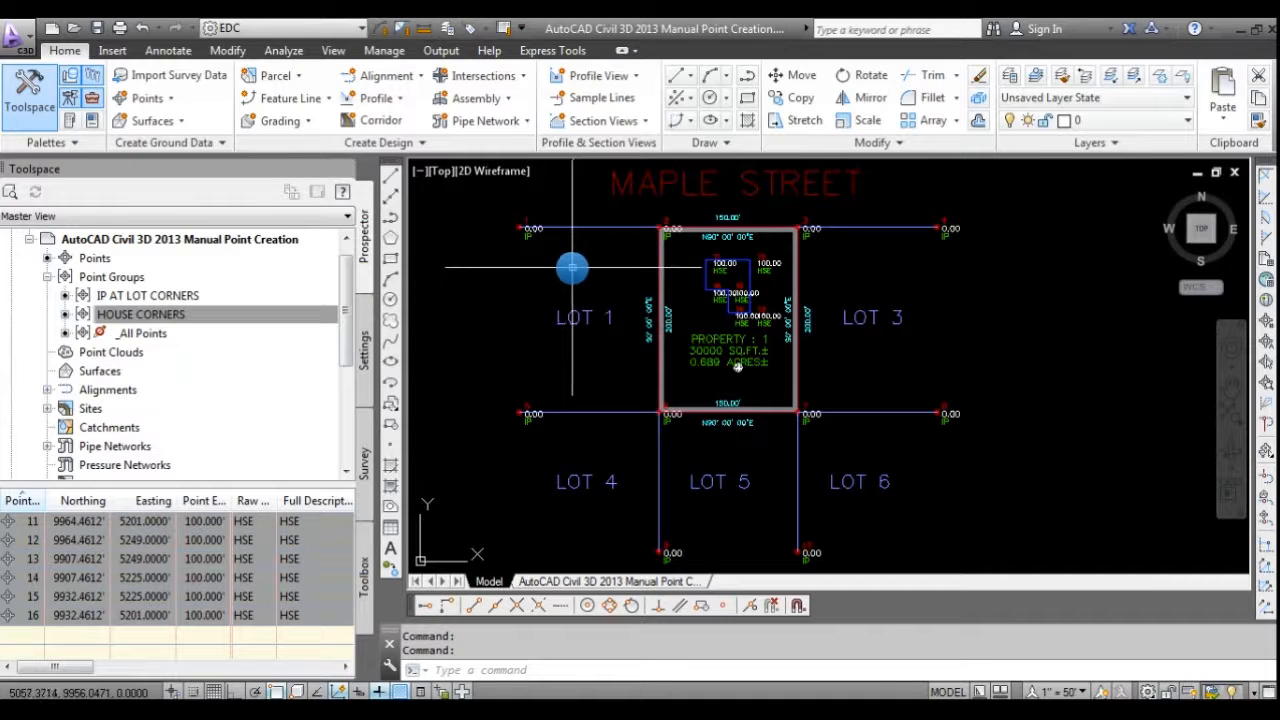
Window-select all 43 drawing objects and rotate them about a picked base point.
{"action": "left_click", "coordinate": [900, 233]}
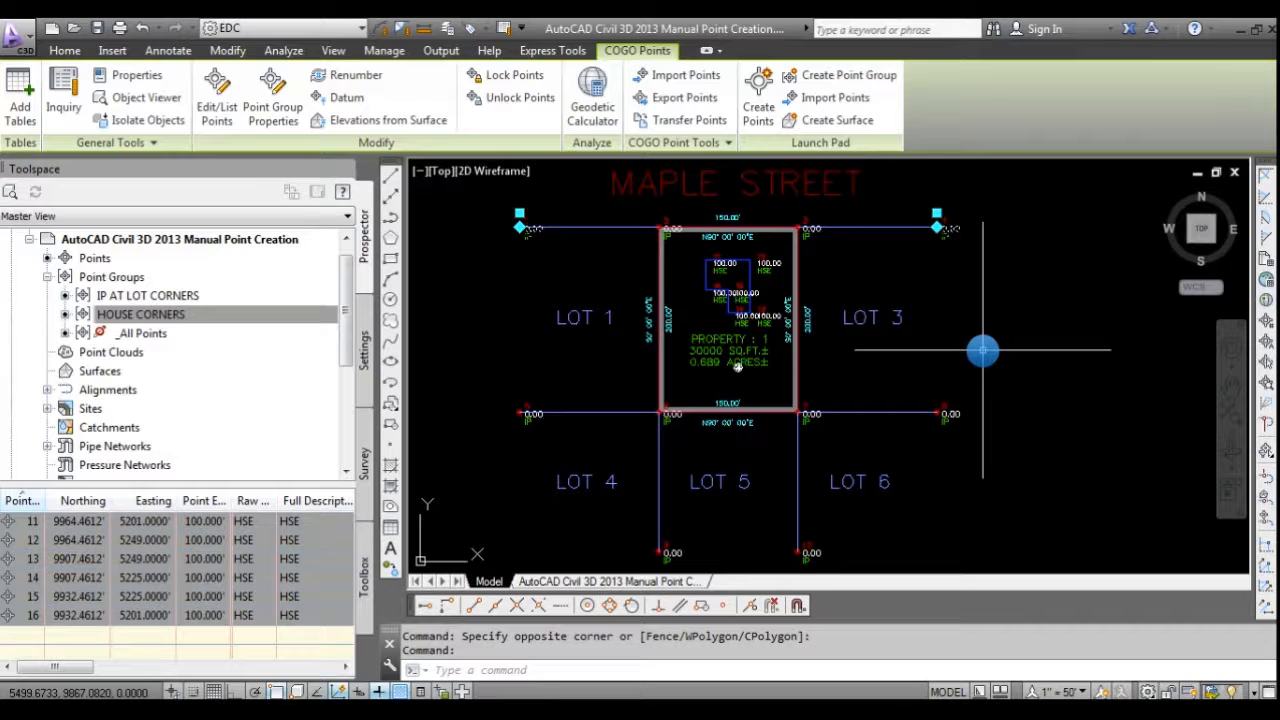
{"action": "mouse_move", "coordinate": [957, 283]}
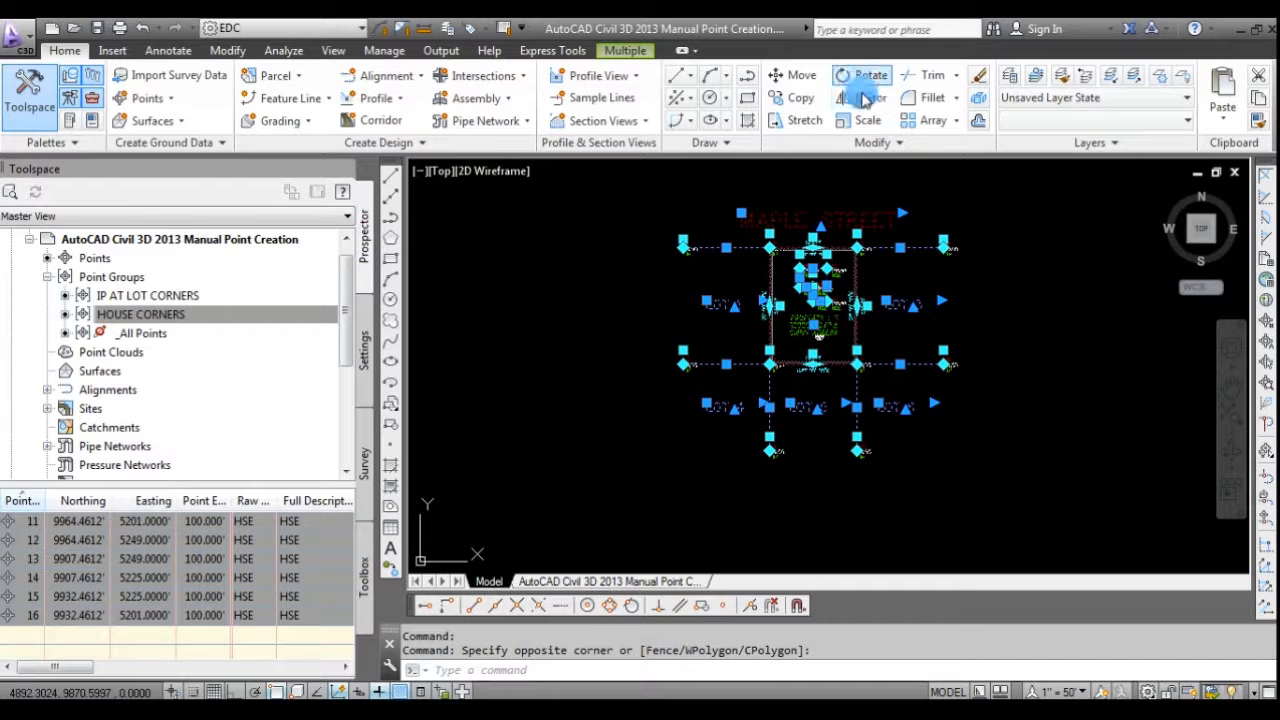
{"action": "left_click", "coordinate": [870, 75]}
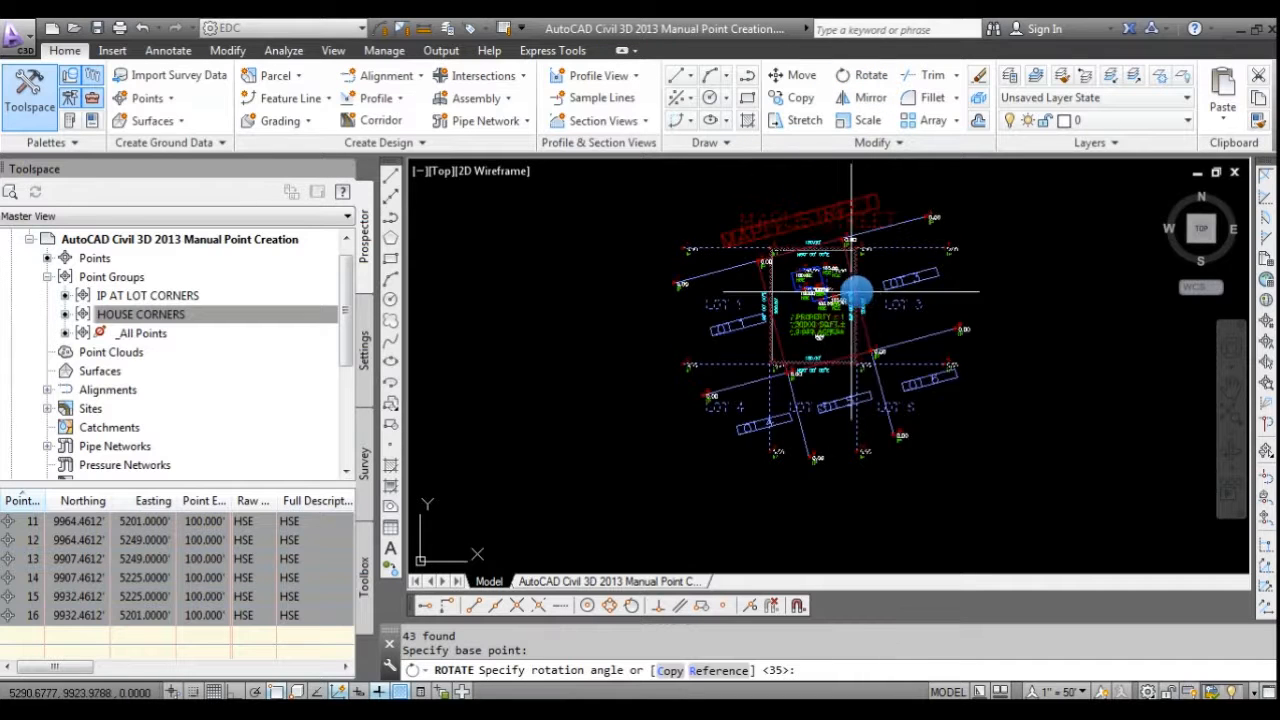